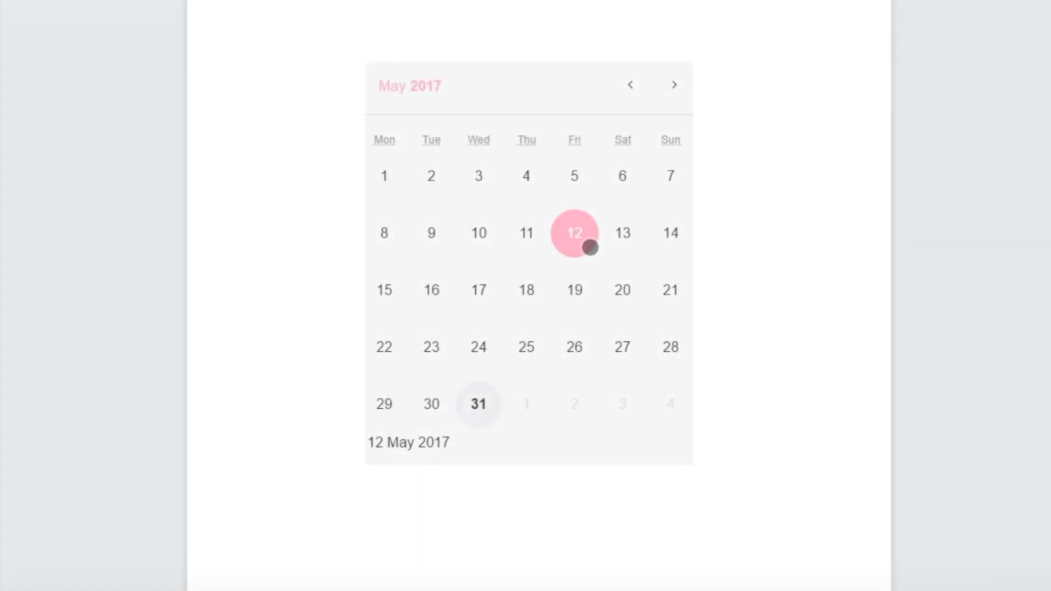
Step: Pick day 12, then day 16, in the demo's May 2017 calendar
left_click(431, 290)
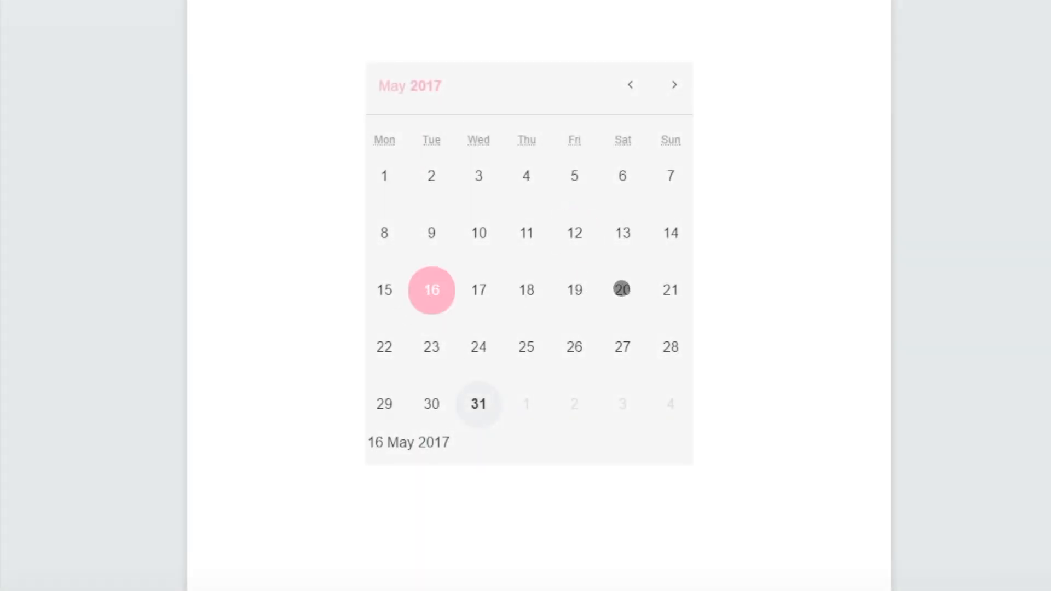
left_click(479, 347)
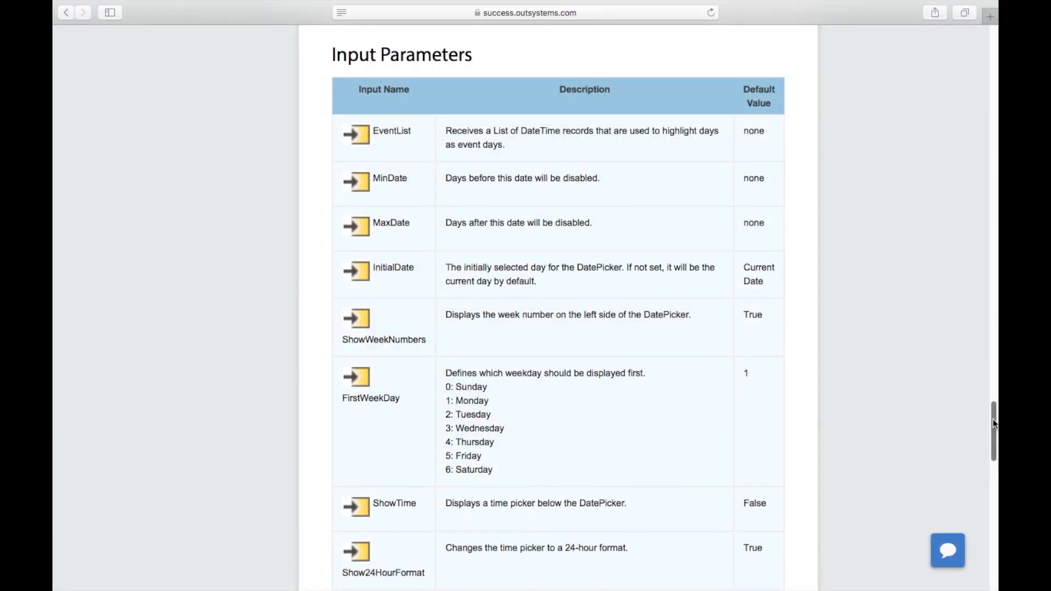
Step: Scroll through the Input Parameters table to SelectInterval and the Events section
scroll("down", 3)
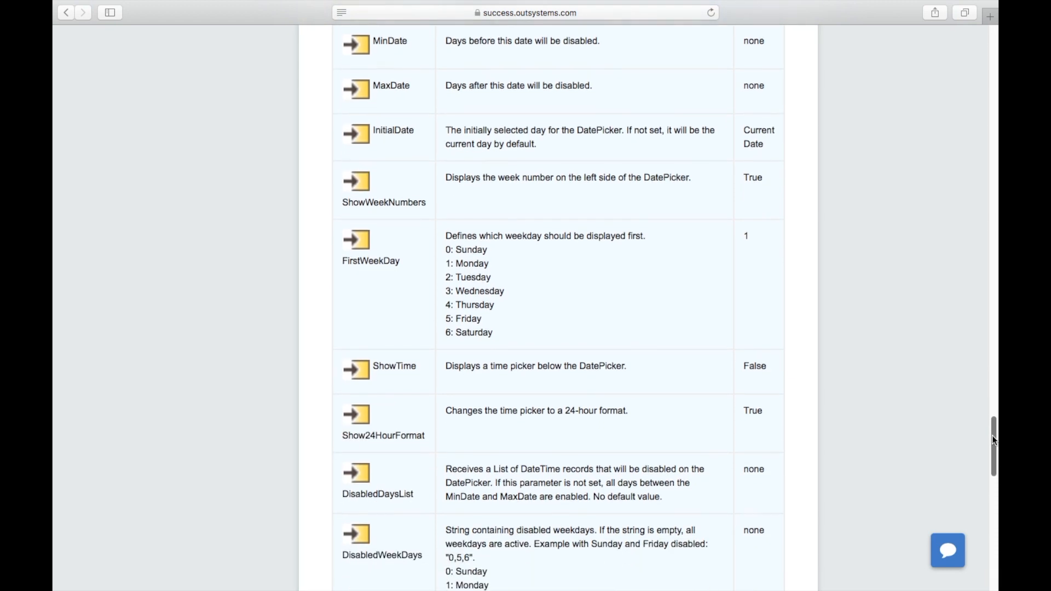
scroll("down", 3)
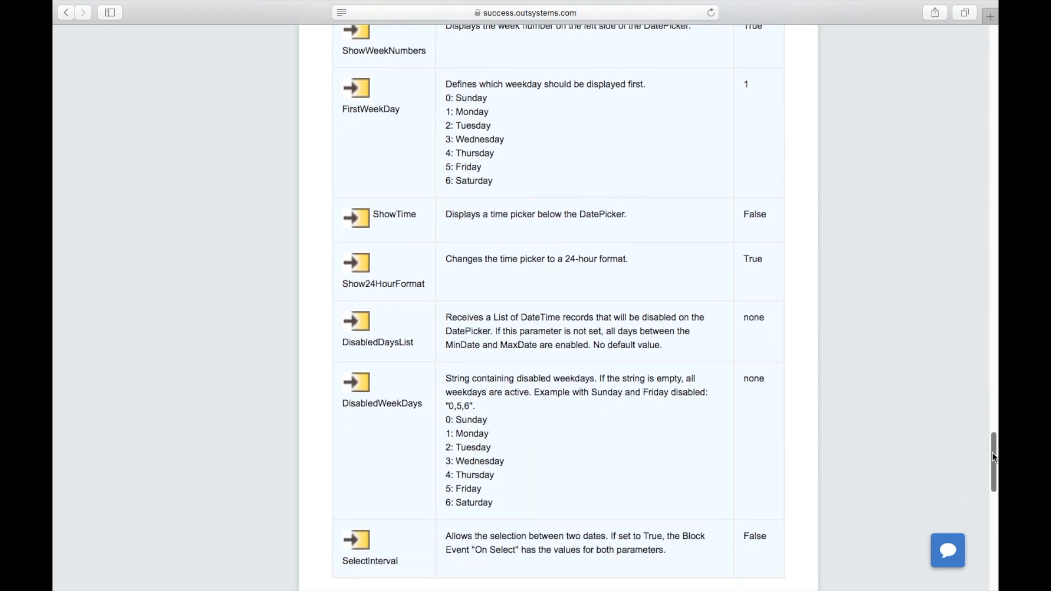
scroll("down", 3)
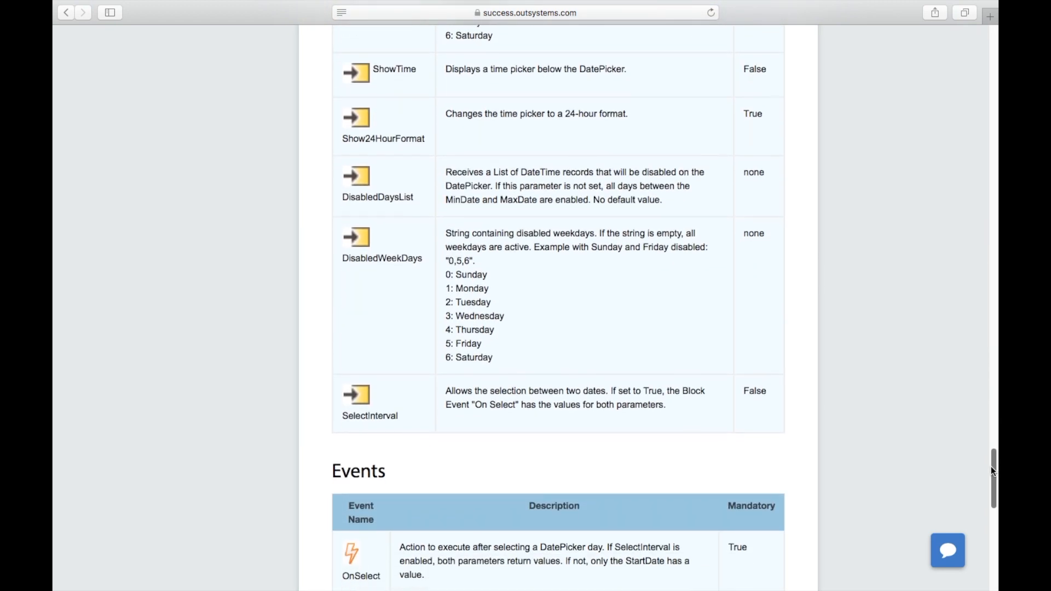
scroll("down", 3)
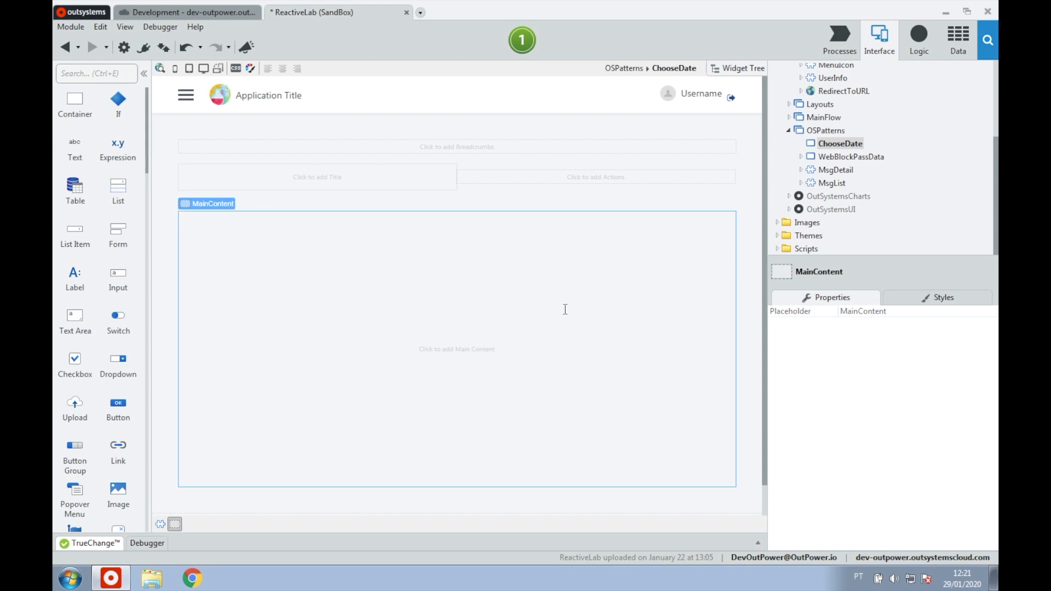
Step: Select ChooseDate and expand OutSystemsUI > Interaction in the Interface tree to show DatePicker
left_click(839, 142)
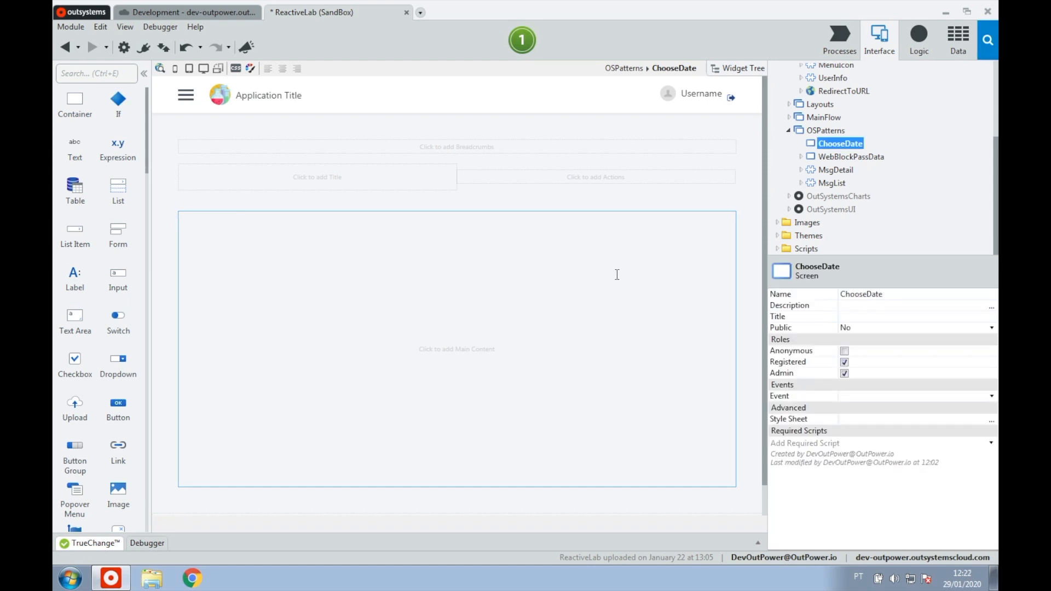
left_click(832, 209)
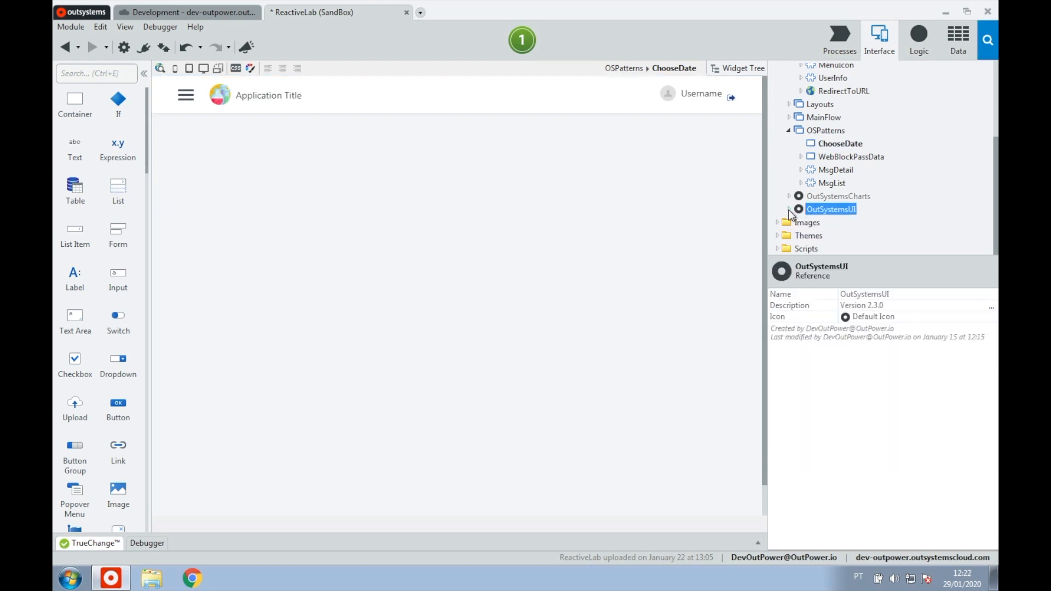
left_click(791, 210)
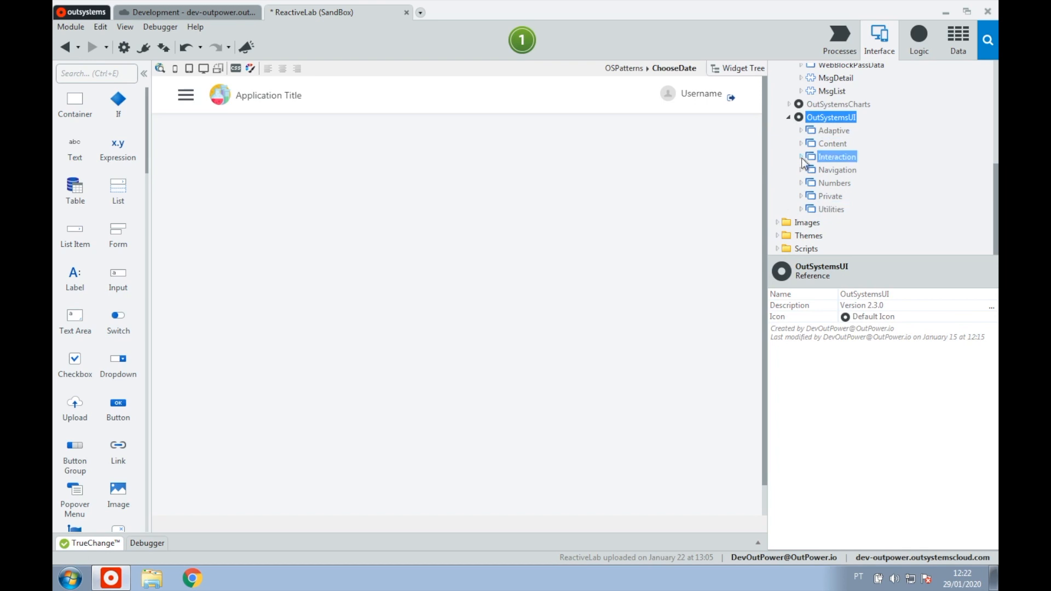
left_click(803, 156)
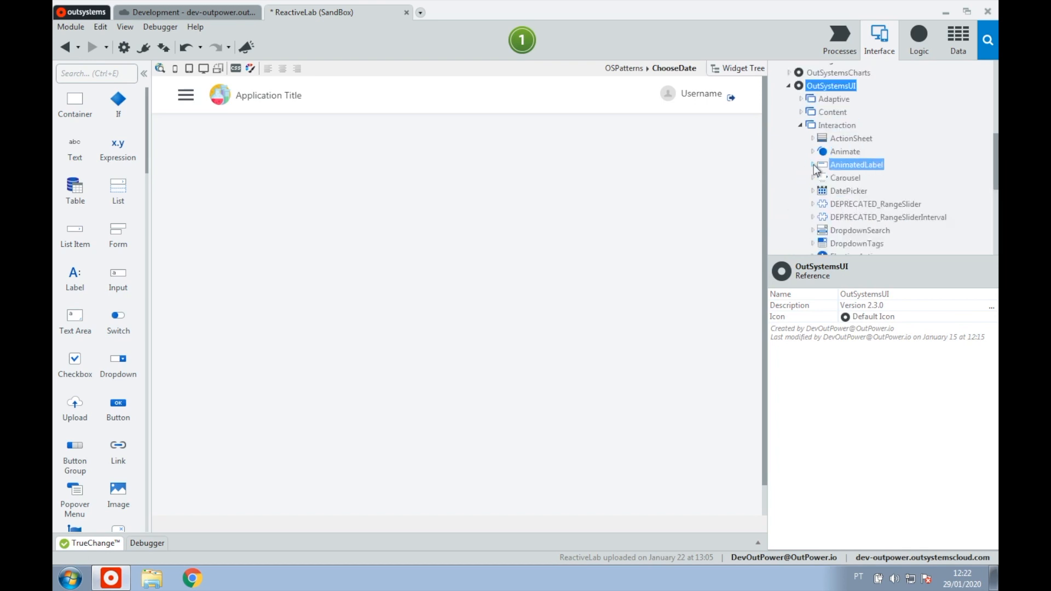
left_click(848, 191)
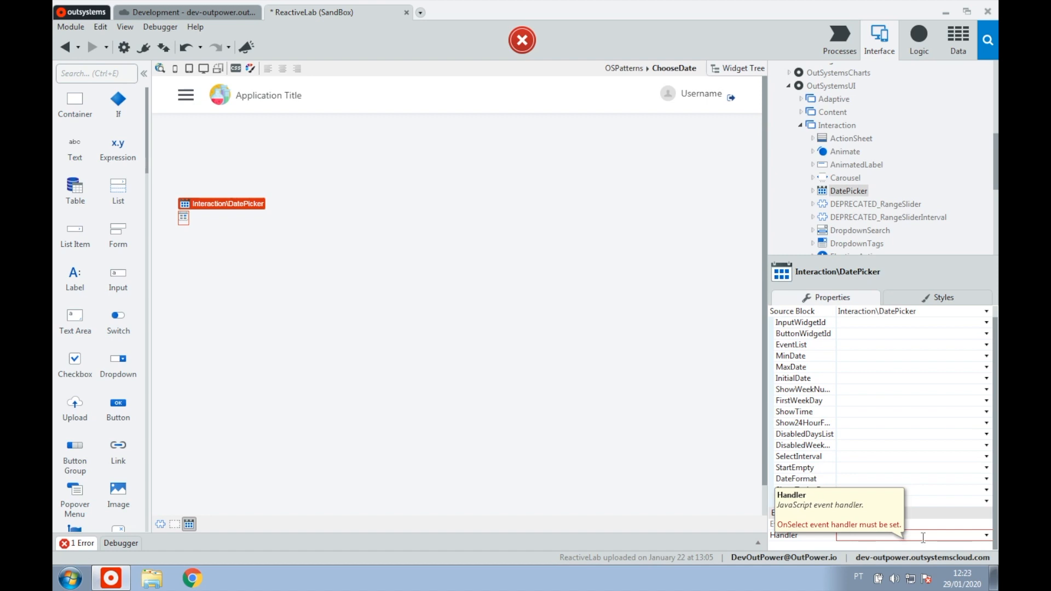
mouse_move(828, 478)
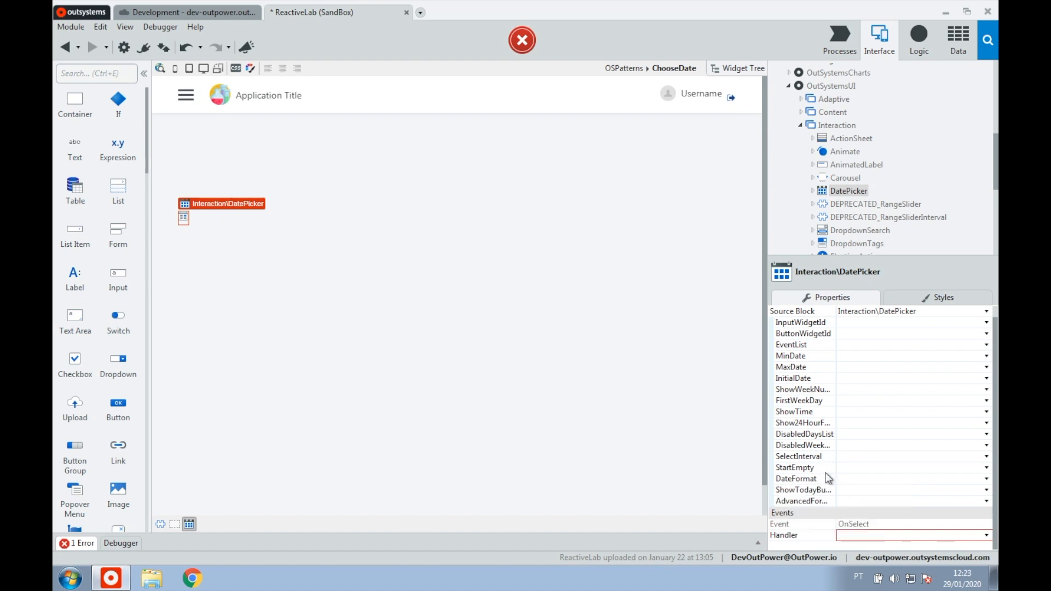
mouse_move(799, 457)
type("True")
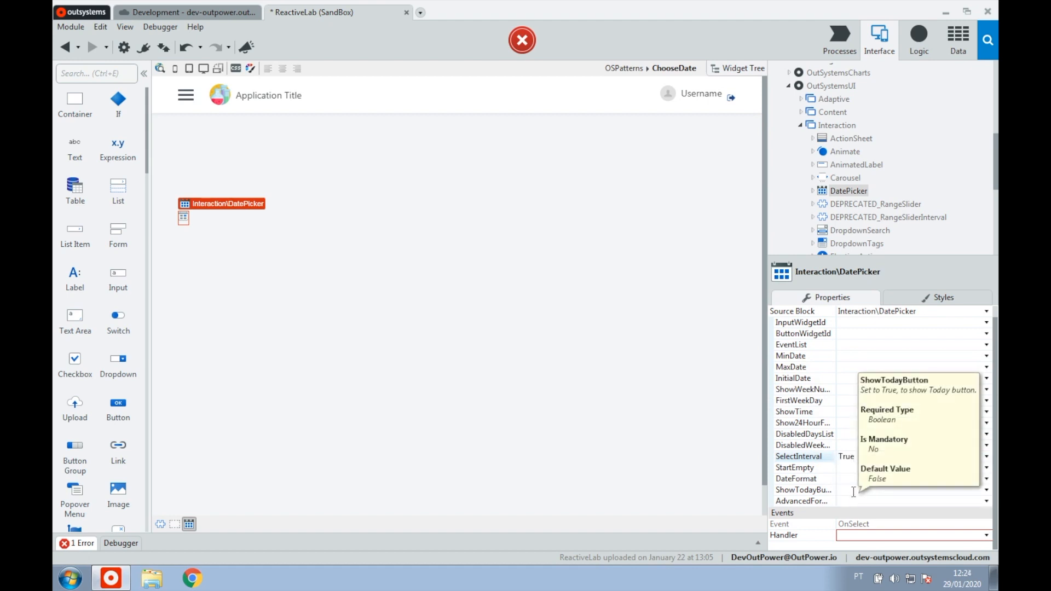
Step: Open the interval DatePicker's OnSelect Handler dropdown
left_click(986, 535)
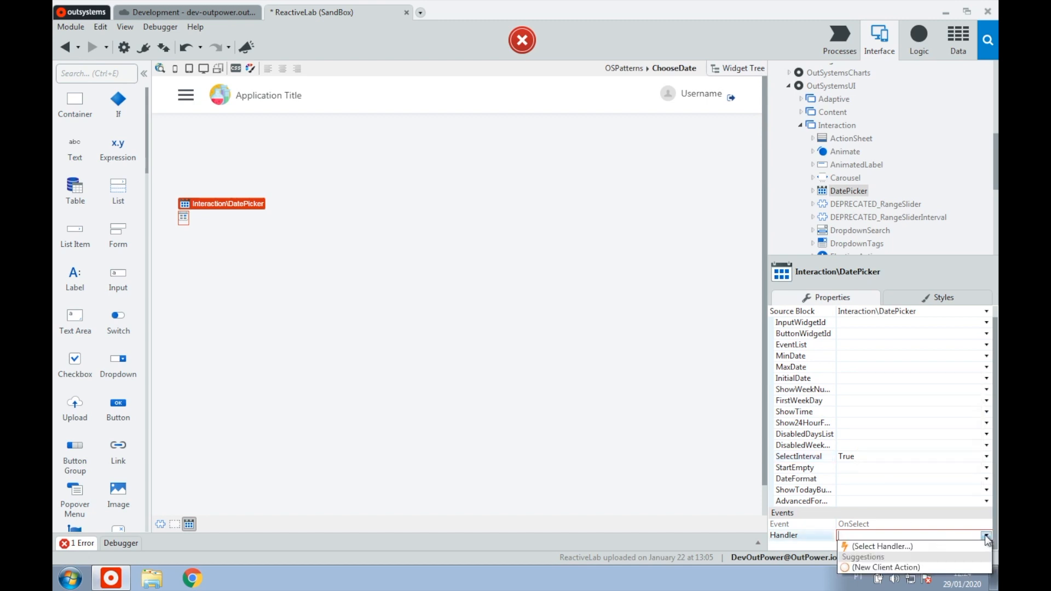
Step: Set the OnSelect Handler to a new DatePickerOnSelect client action and expand its StartDate and EndDate inputs
left_click(885, 568)
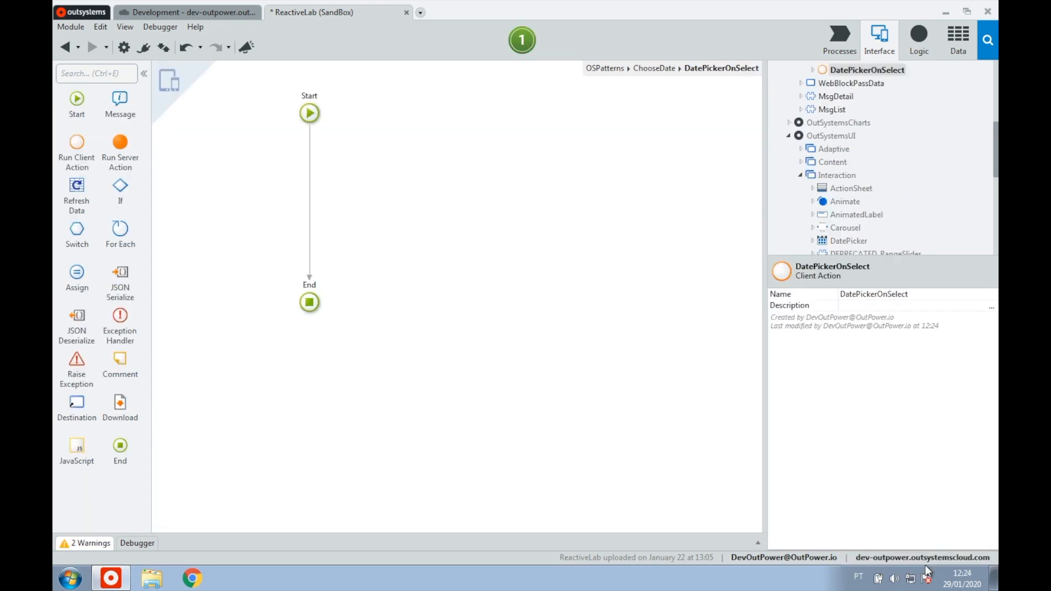
left_click(851, 83)
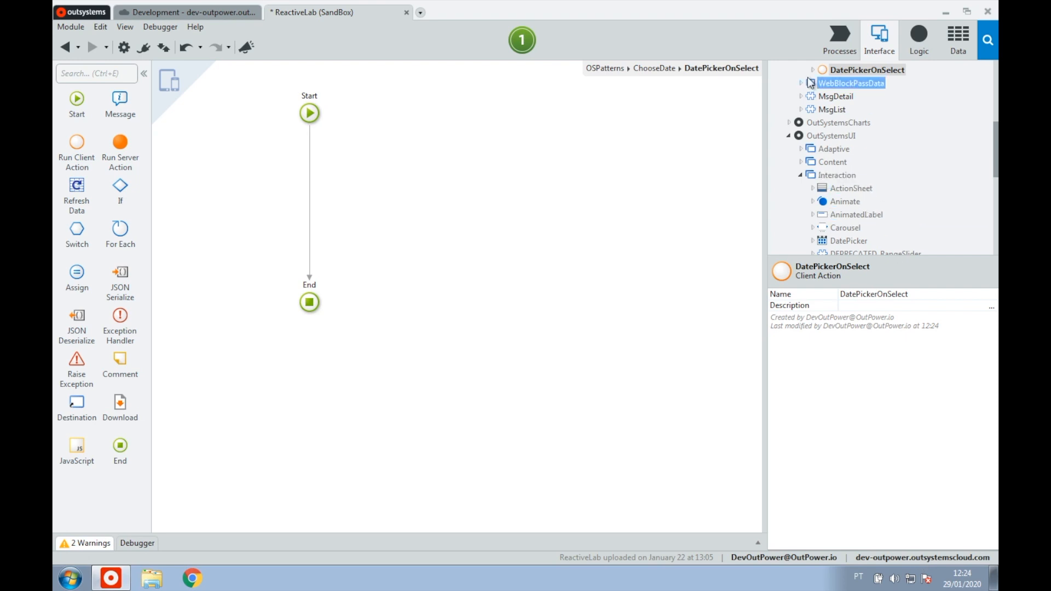
left_click(813, 70)
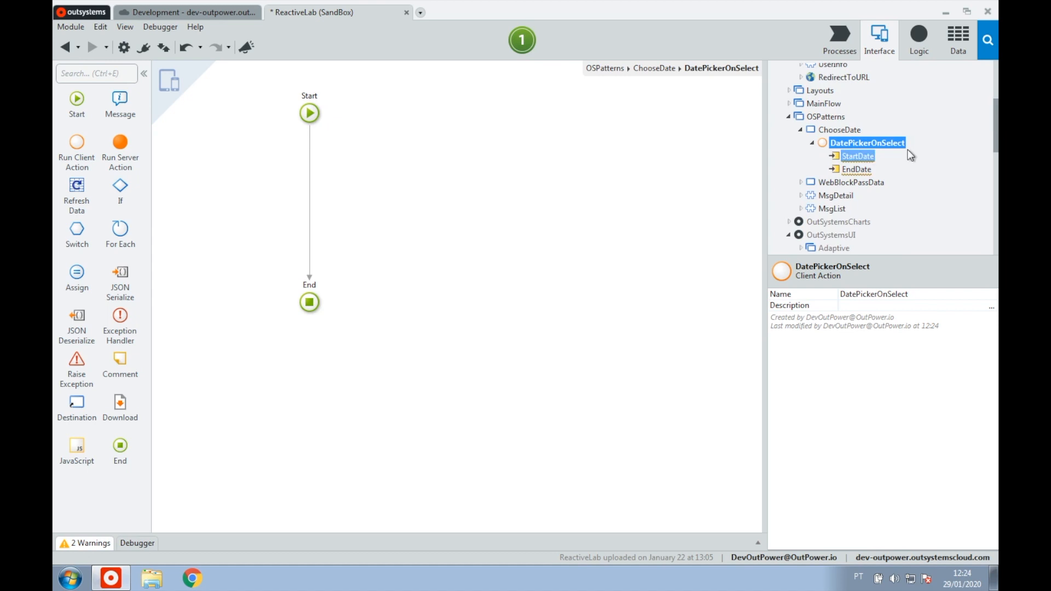
Step: Add StartDateFilter and EndDateFilter local variables to ChooseDate with Data Type Date Time
right_click(867, 142)
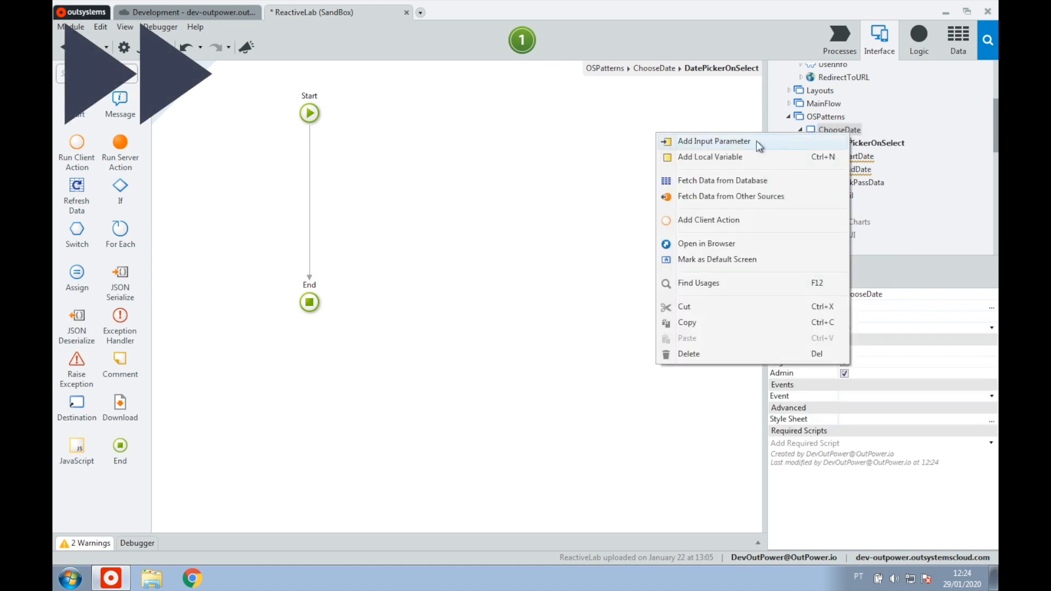
left_click(710, 156)
type("End")
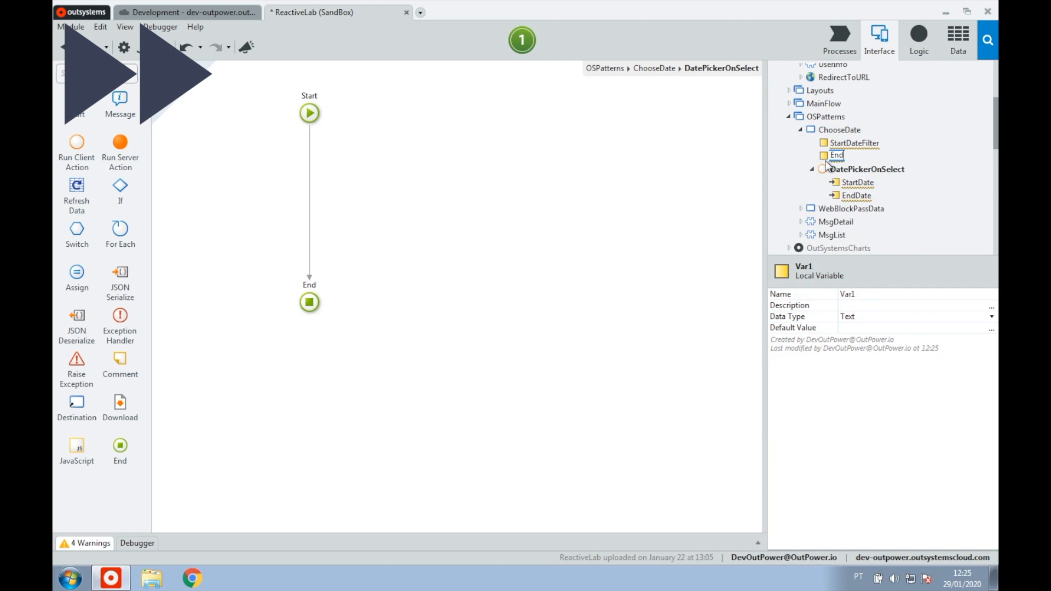
left_click(853, 143)
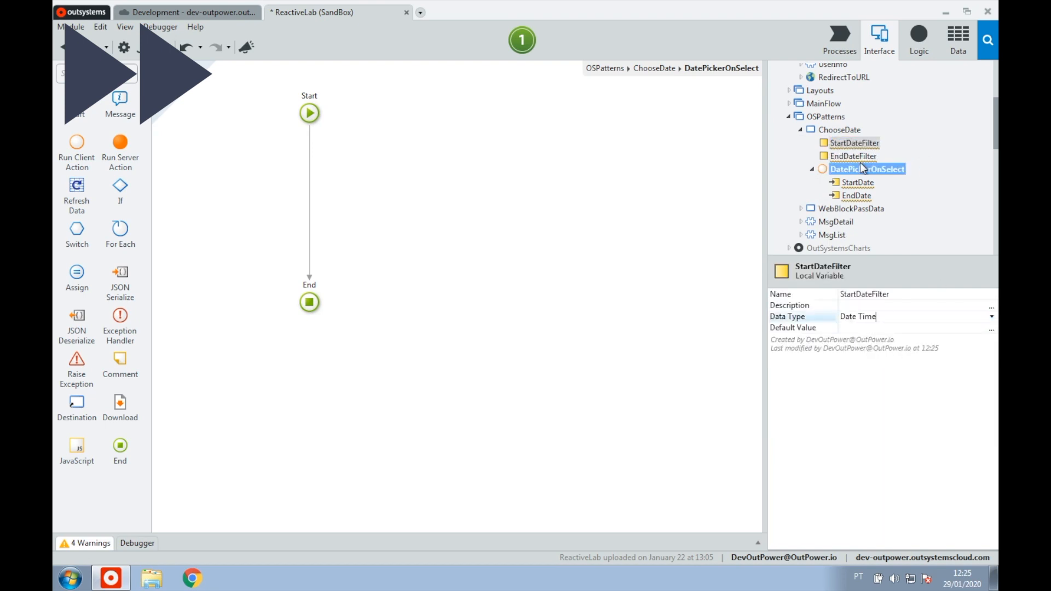
left_click(852, 156)
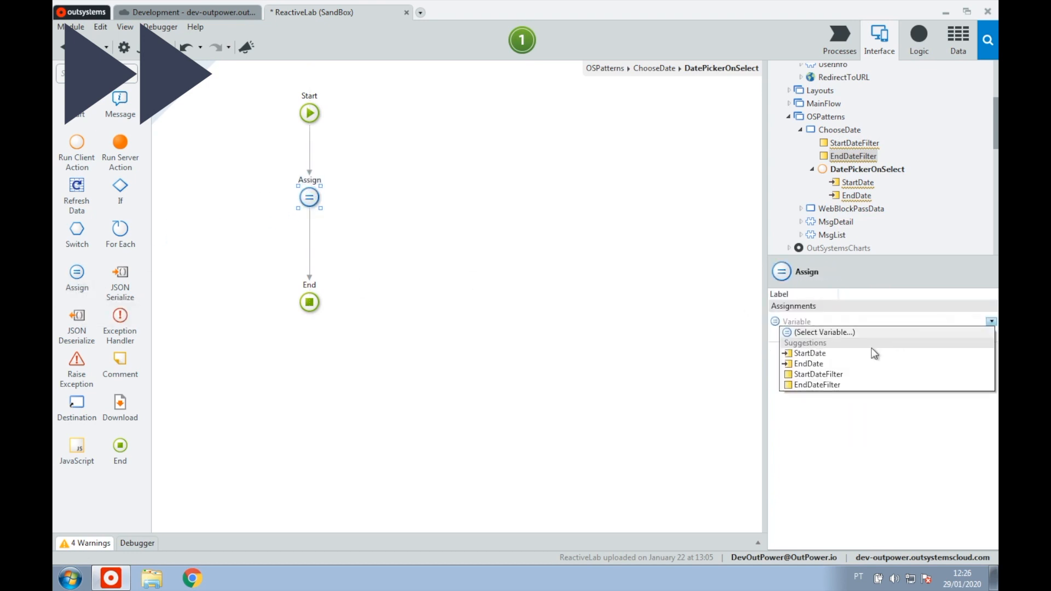
Step: Add an assignment in the Assign node setting EndDateFilter to EndDate
left_click(818, 374)
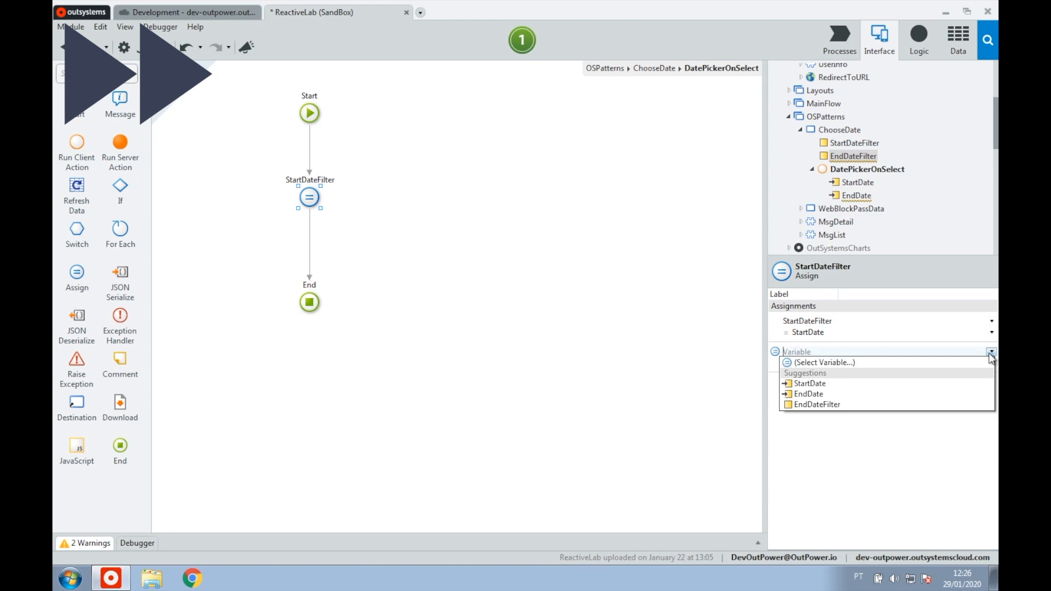
left_click(816, 404)
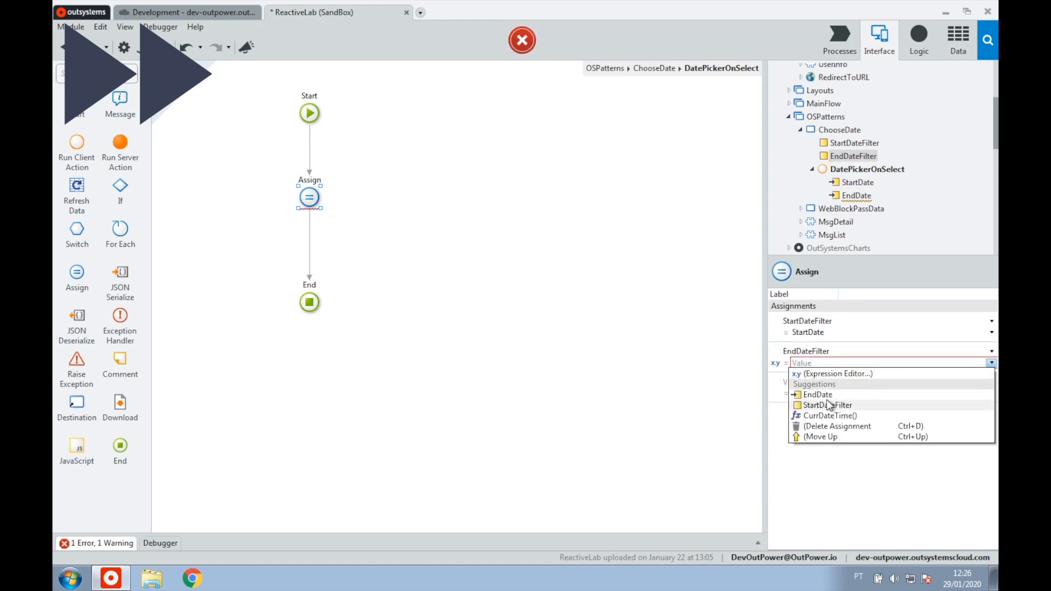
left_click(819, 395)
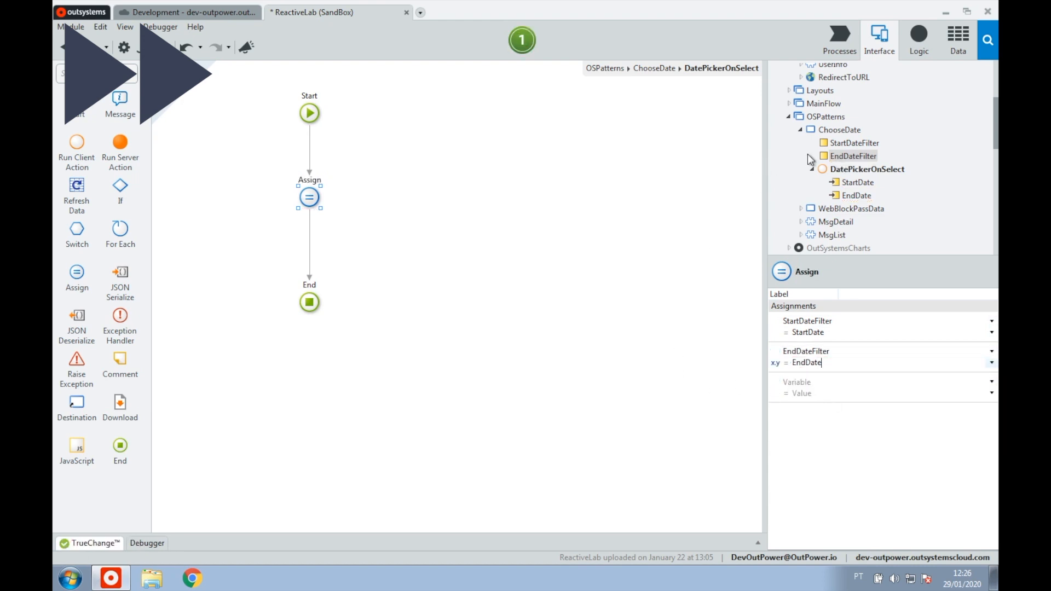
left_click(854, 143)
type("currdatet")
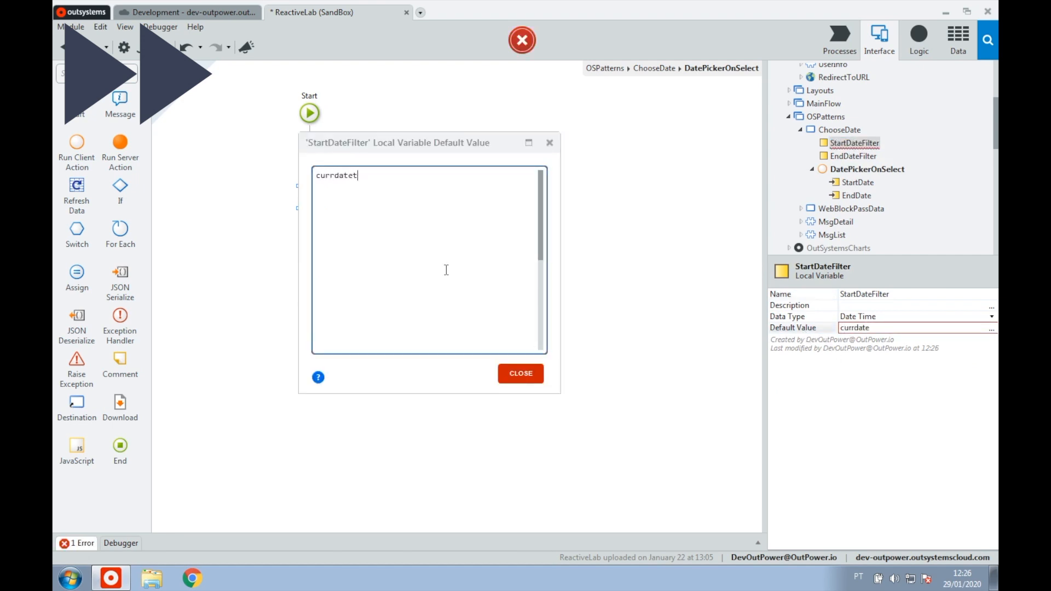
Step: Set StartDateFilter's default to CurrDateTime() and label the Assign node 'Set dates'
type("CurrDateTime()")
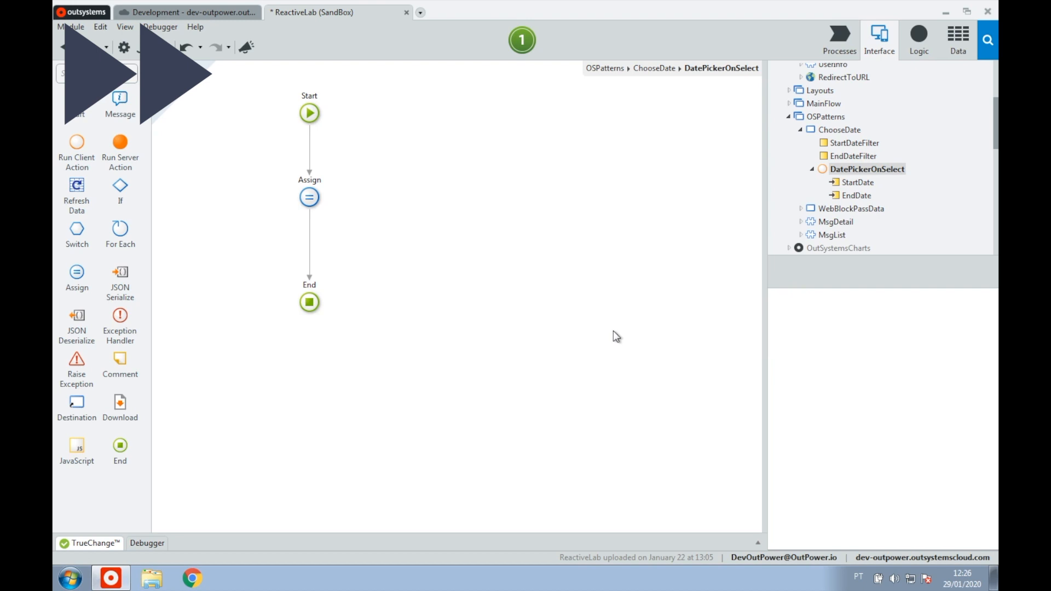
mouse_move(547, 182)
type("Set dates")
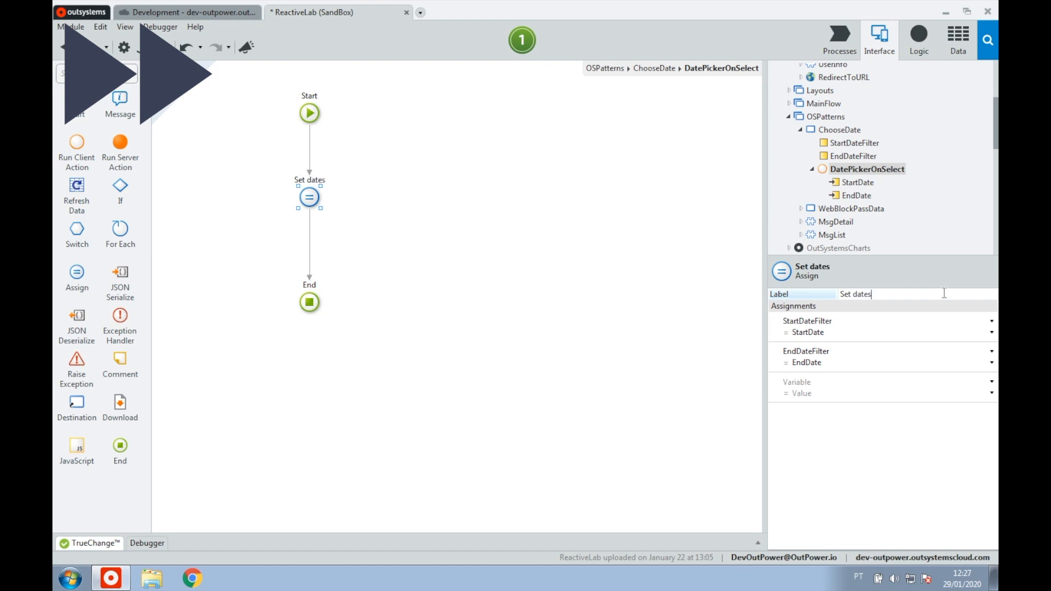
left_click(588, 271)
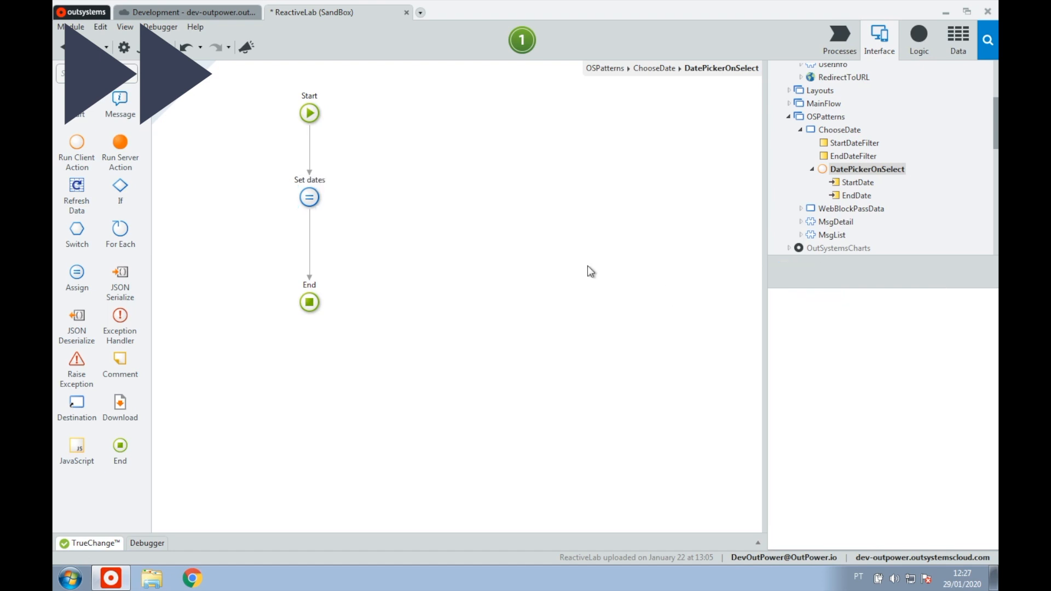
left_click(957, 39)
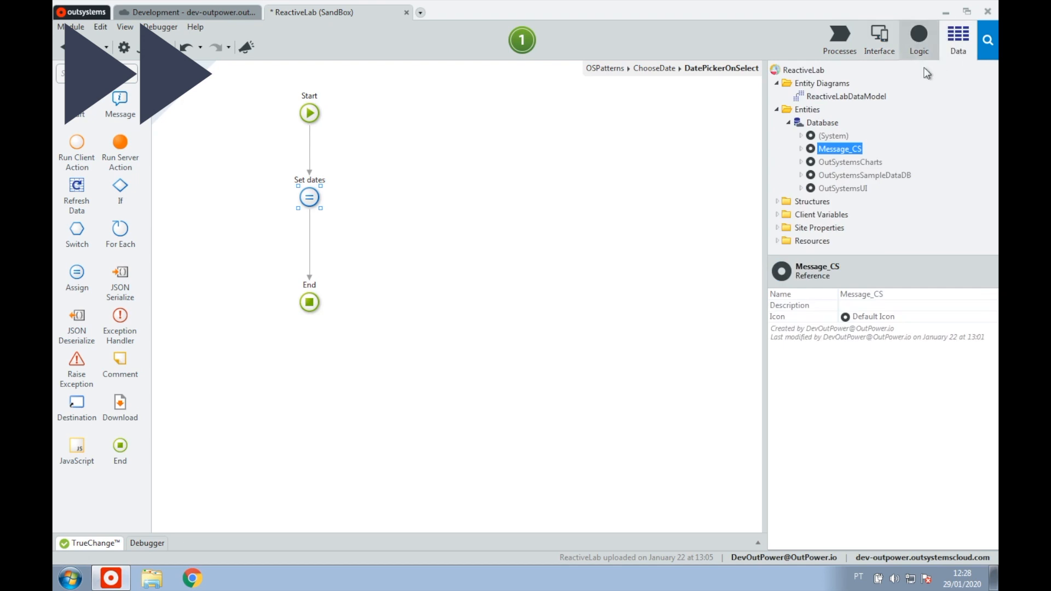
Step: Expand Message_CS and add a GetMessageHeaders aggregate of Message_Header to ChooseDate
left_click(801, 148)
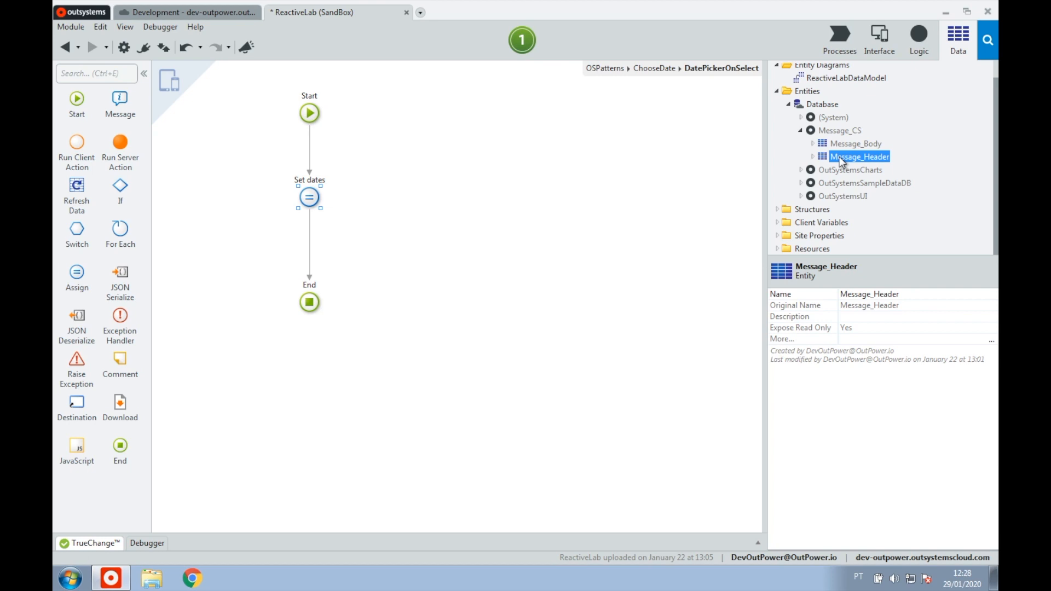
left_click(879, 38)
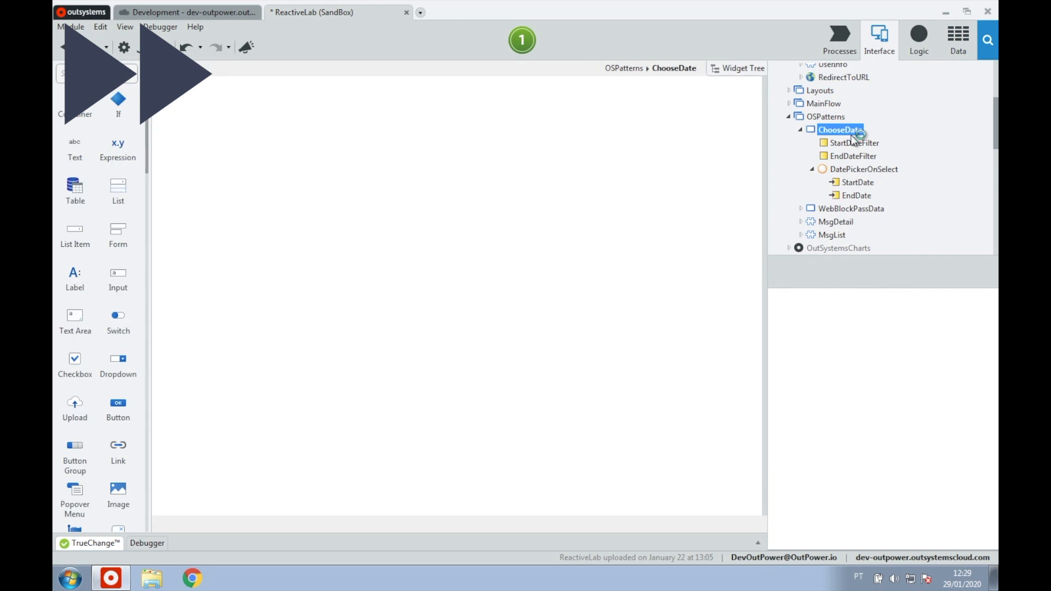
right_click(840, 129)
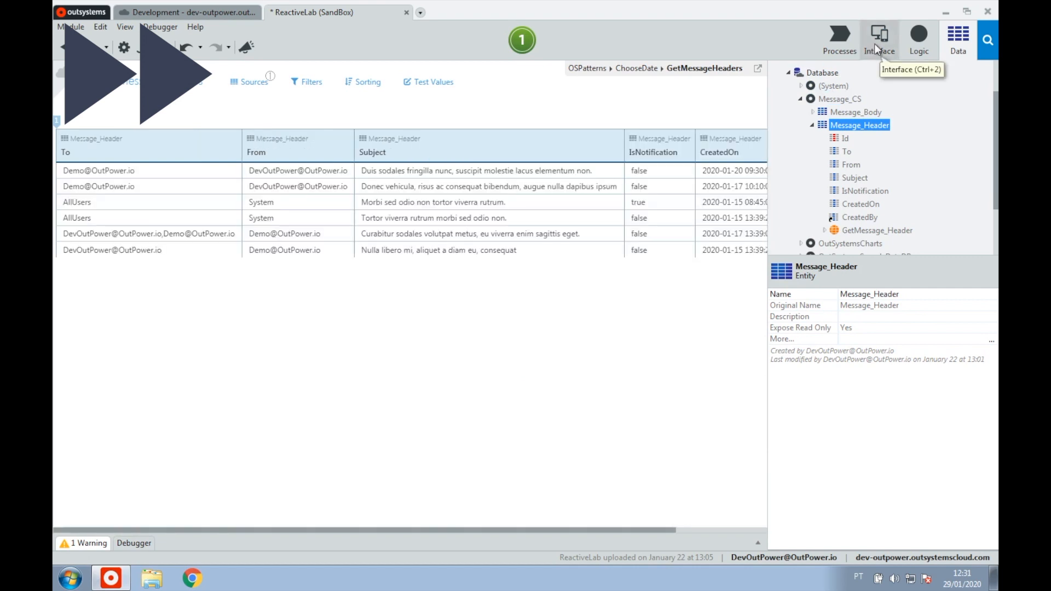
left_click(879, 40)
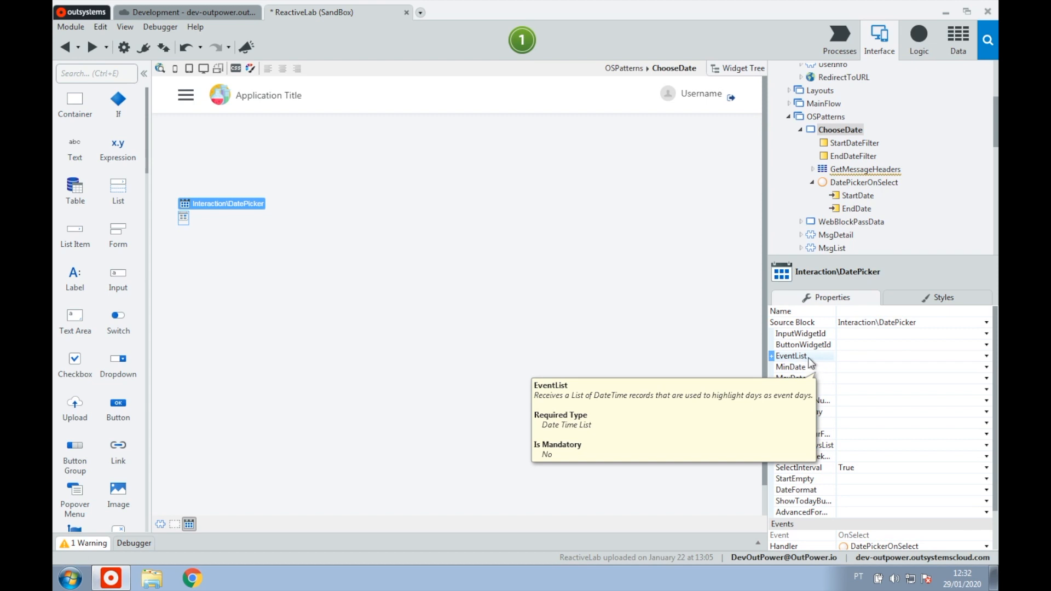
mouse_move(812, 364)
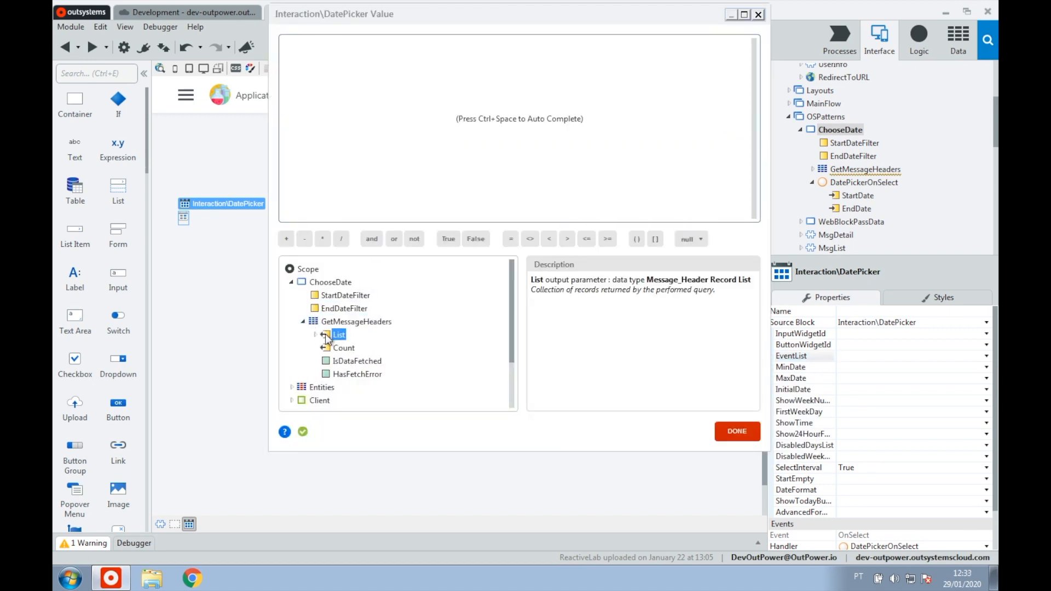
Step: Set the DatePicker's EventList to GetMessageHeaders.List, mapping Value to Message_Header.CreatedOn
left_click(736, 431)
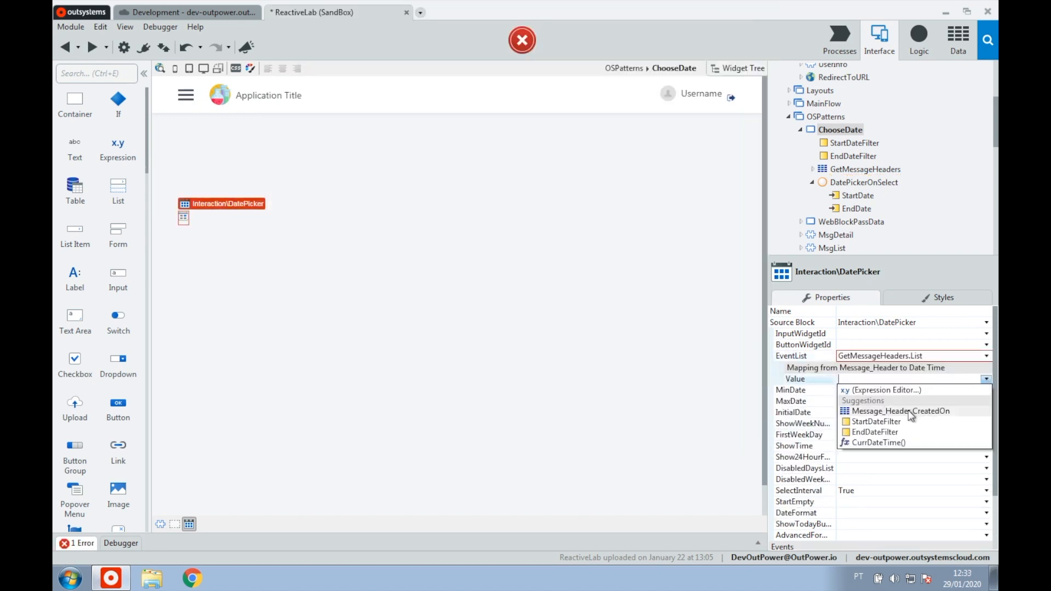
left_click(900, 411)
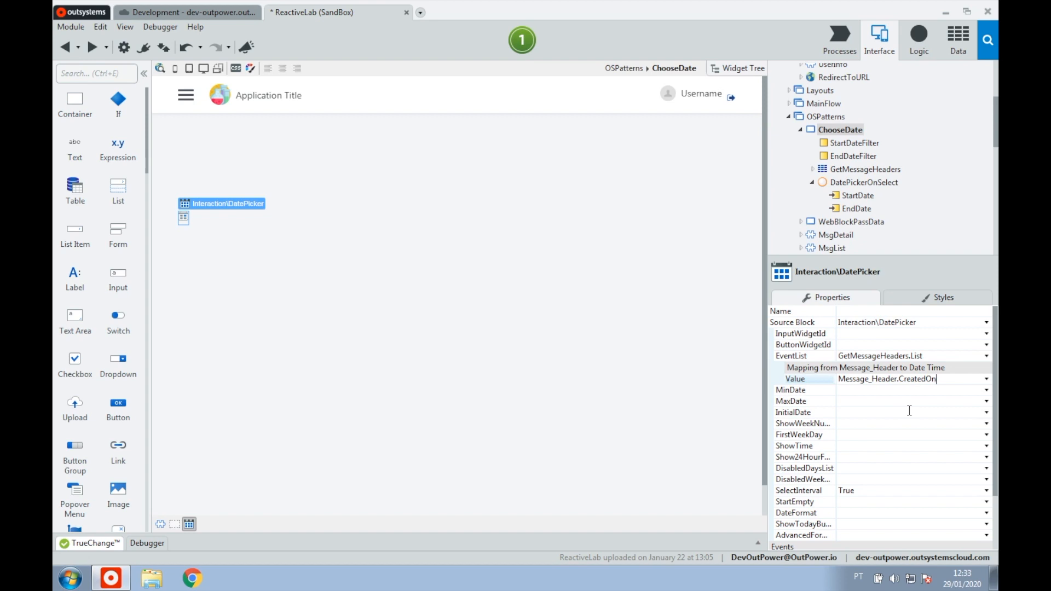
left_click(858, 195)
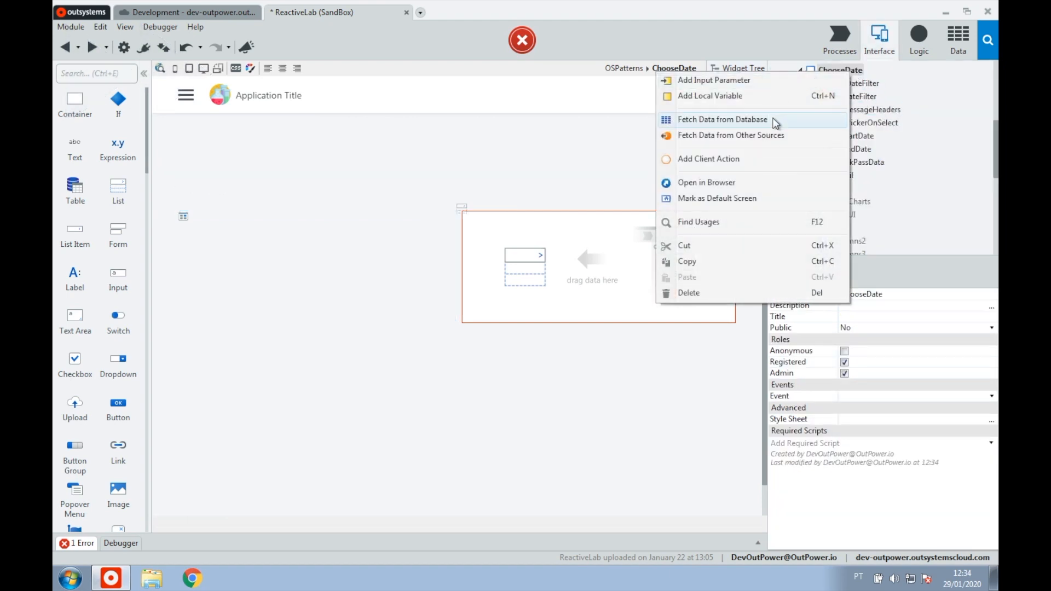
Step: Build a Message_Header aggregate filtering CreatedOn between StartDateFilter and EndDateFilter, then add a sort
left_click(722, 119)
type("GetFilteredMsgs")
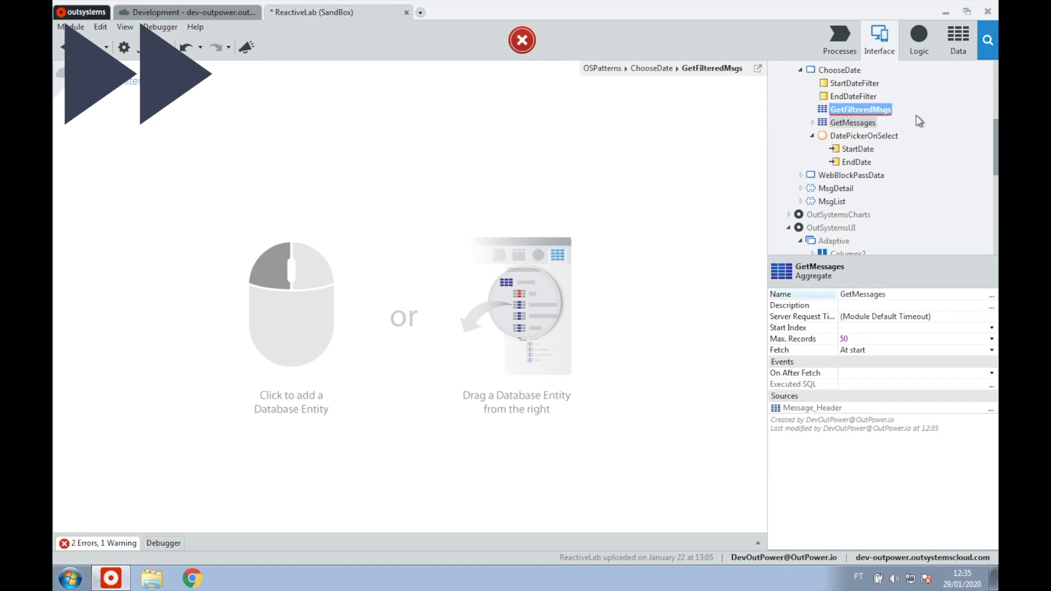
left_click(861, 110)
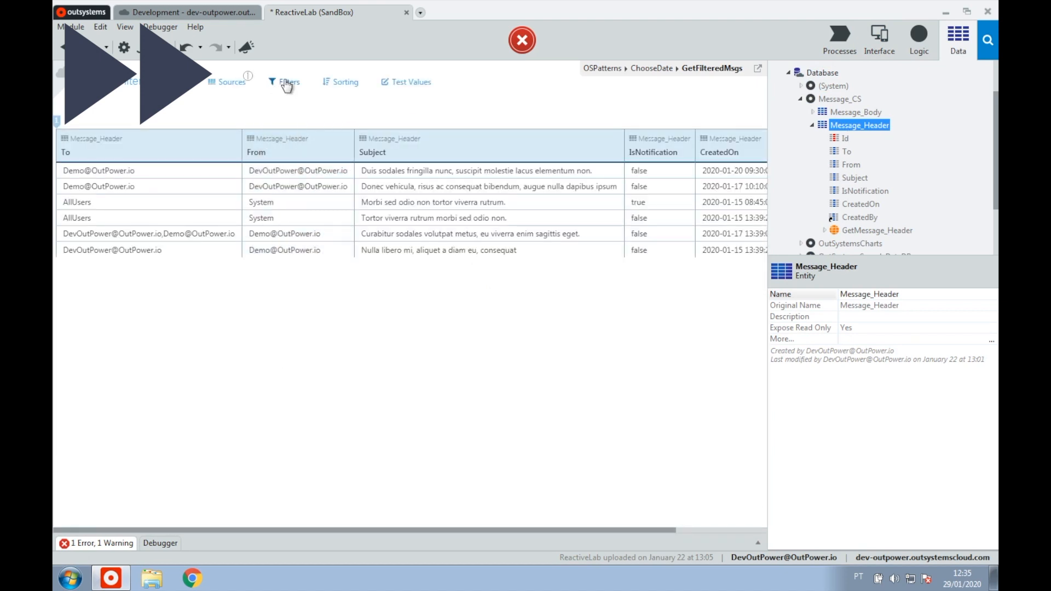
left_click(288, 82)
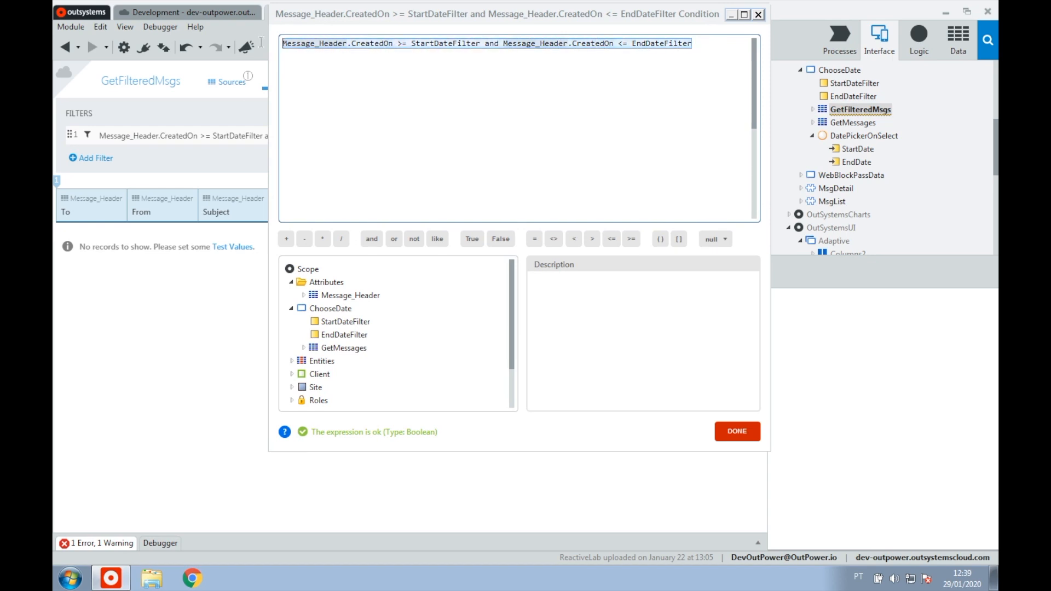
mouse_move(736, 431)
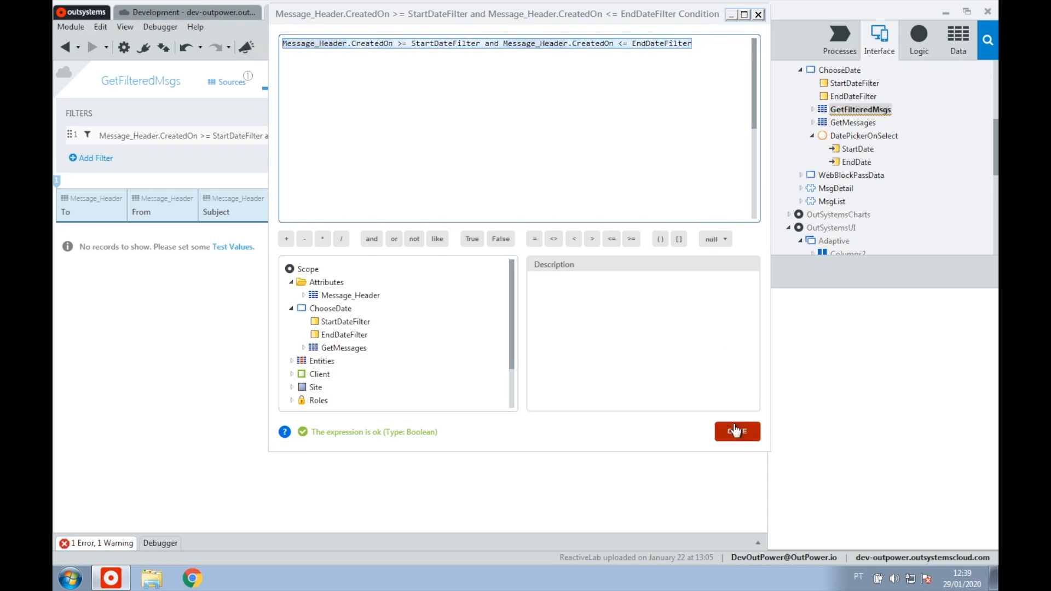
left_click(736, 431)
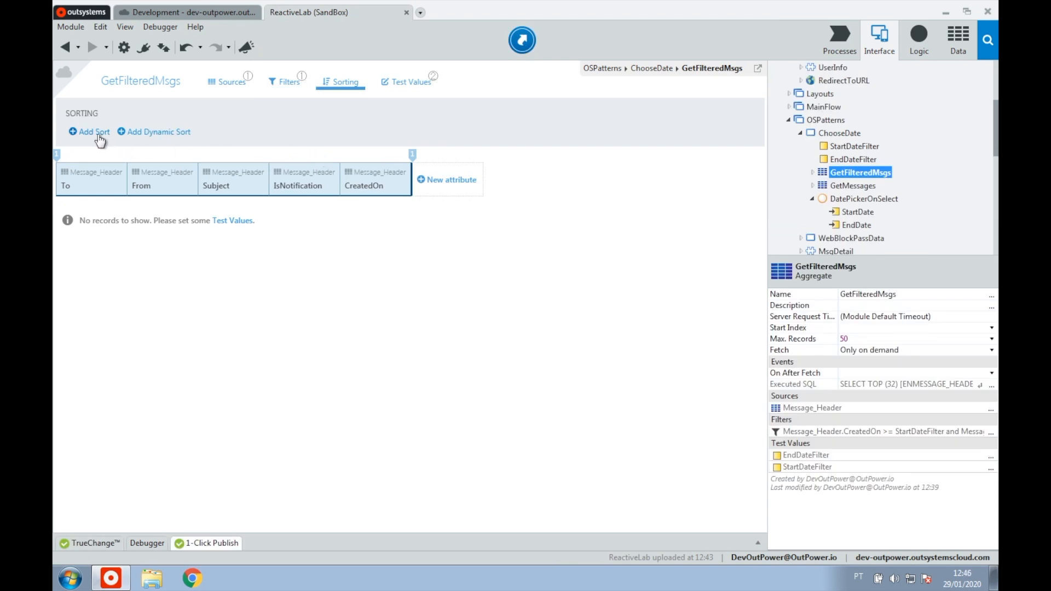
left_click(89, 131)
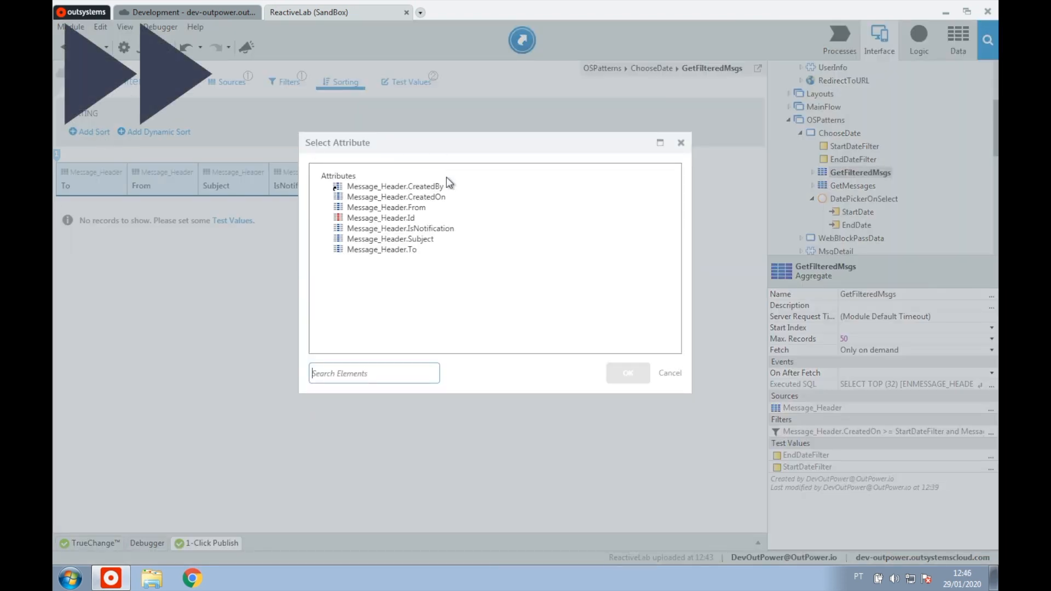
left_click(396, 197)
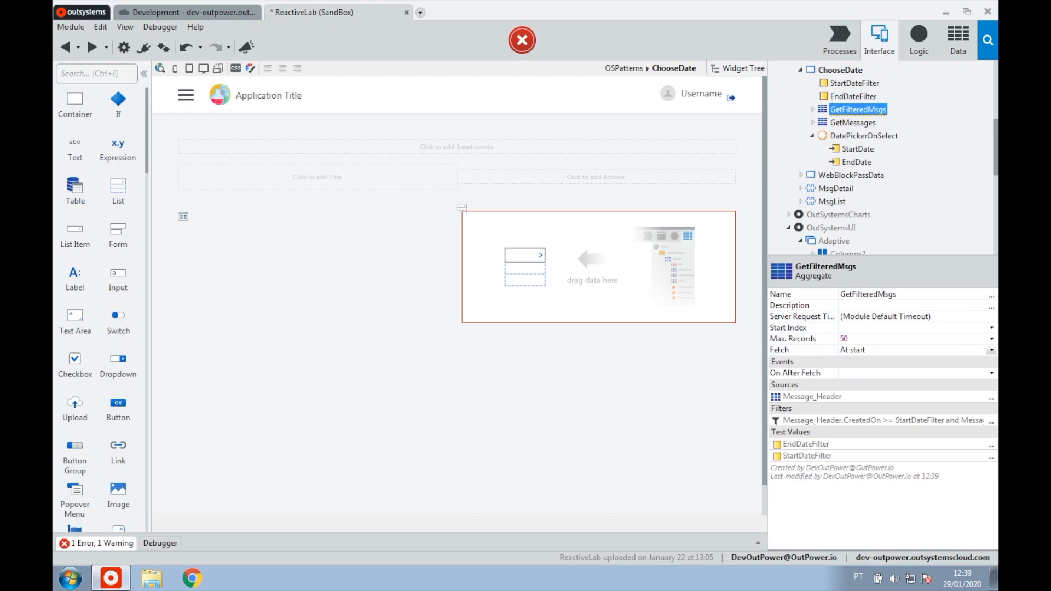
Step: Bind the list to GetFilteredMsgs.List, add an exclamation-circle icon, and set fetch to on demand
left_click(992, 350)
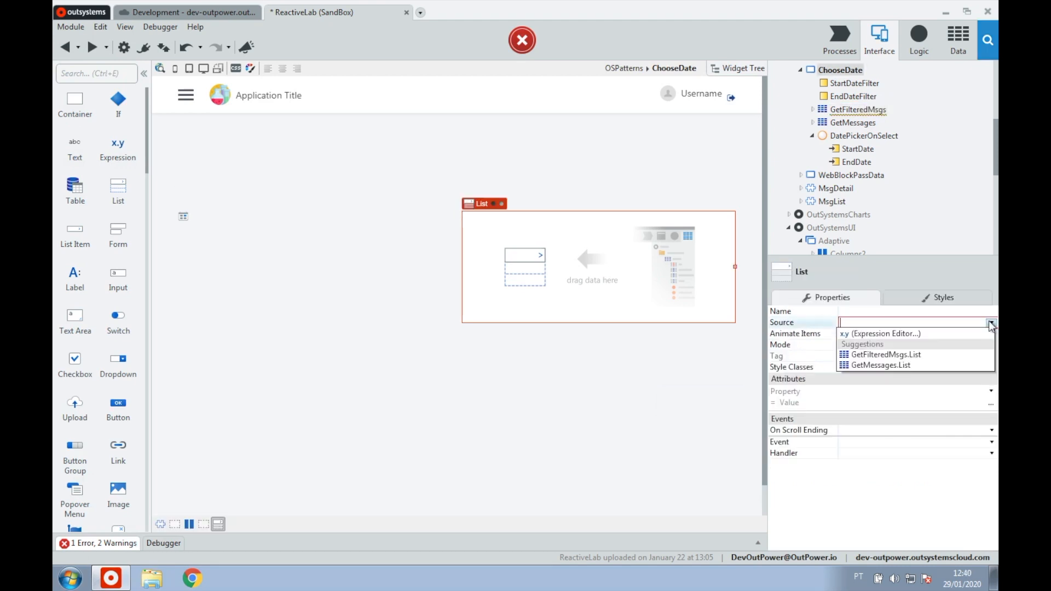
left_click(887, 355)
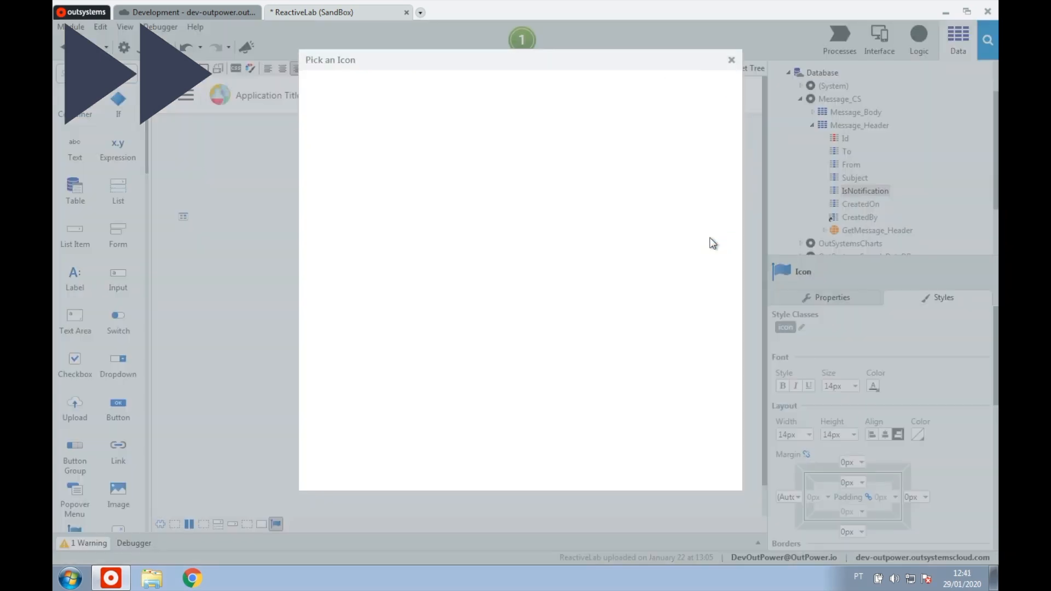
type("alert")
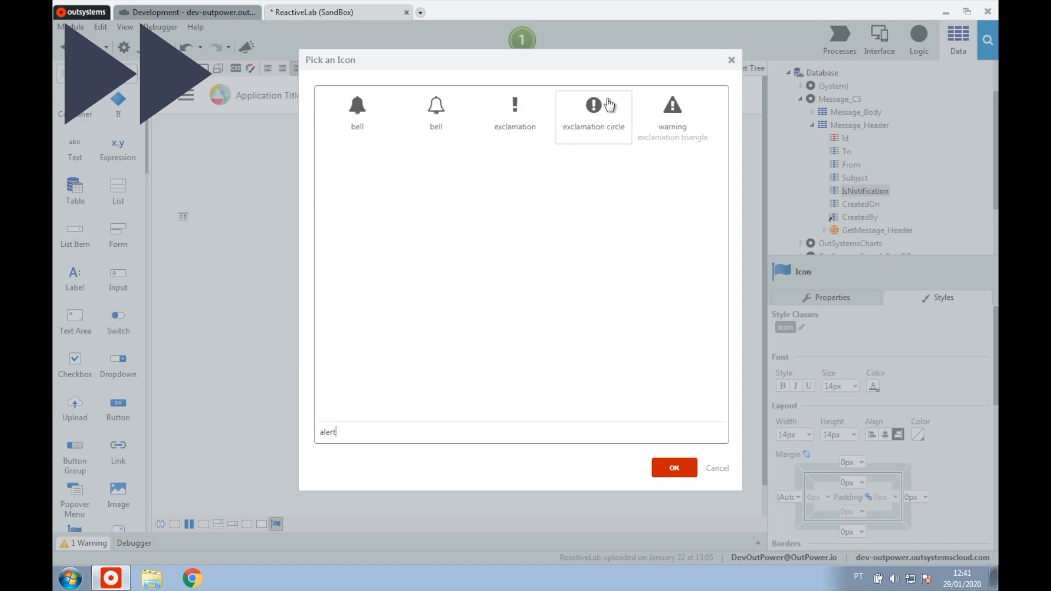
left_click(674, 467)
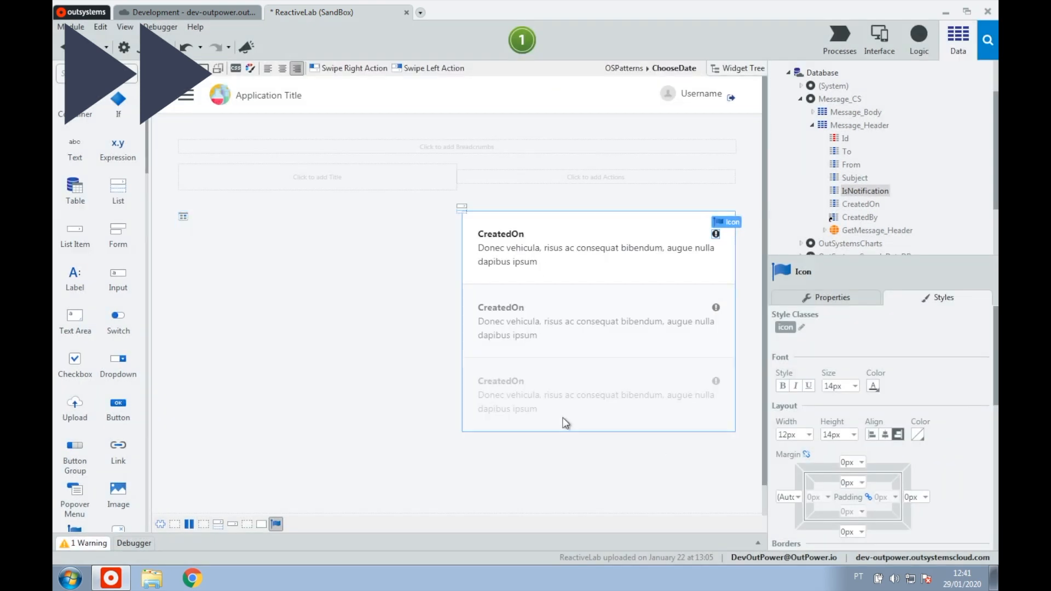
left_click(859, 172)
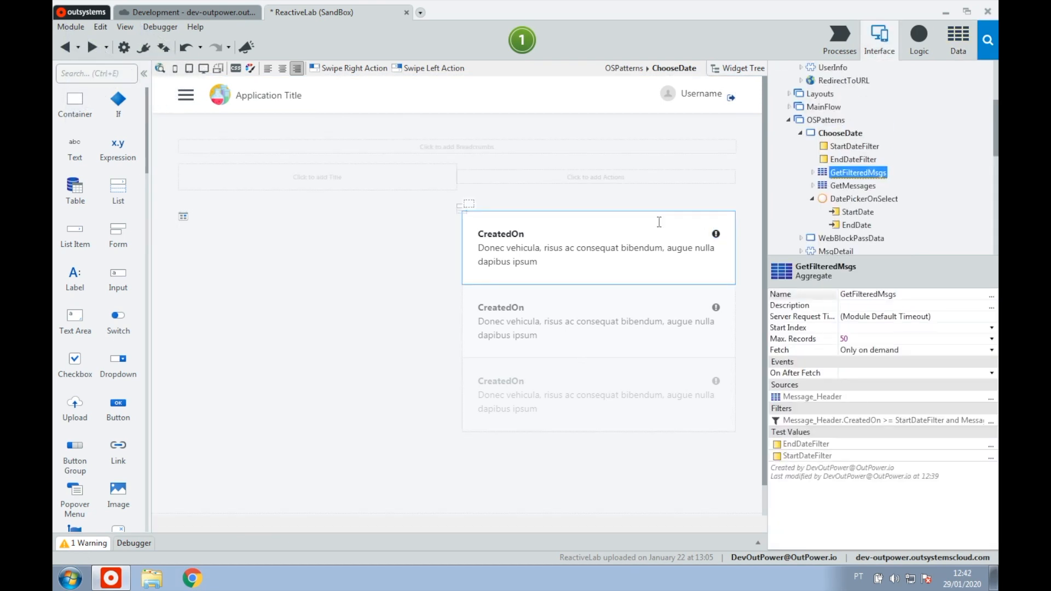
mouse_move(666, 217)
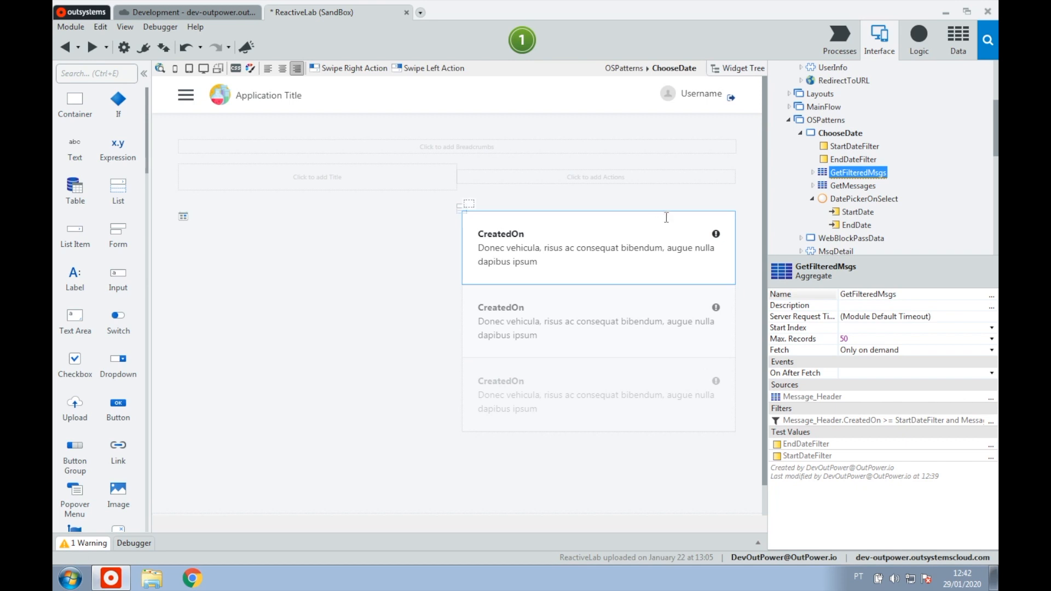
Step: Add a Refresh Data node for GetFilteredMsgs after Set dates in DatePickerOnSelect
left_click(864, 198)
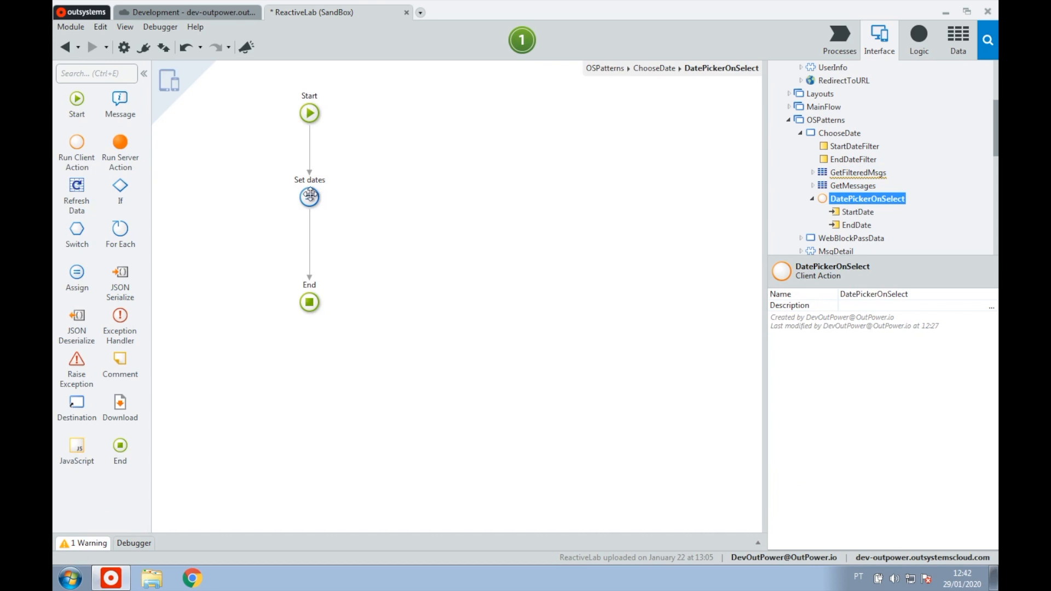
left_click(309, 195)
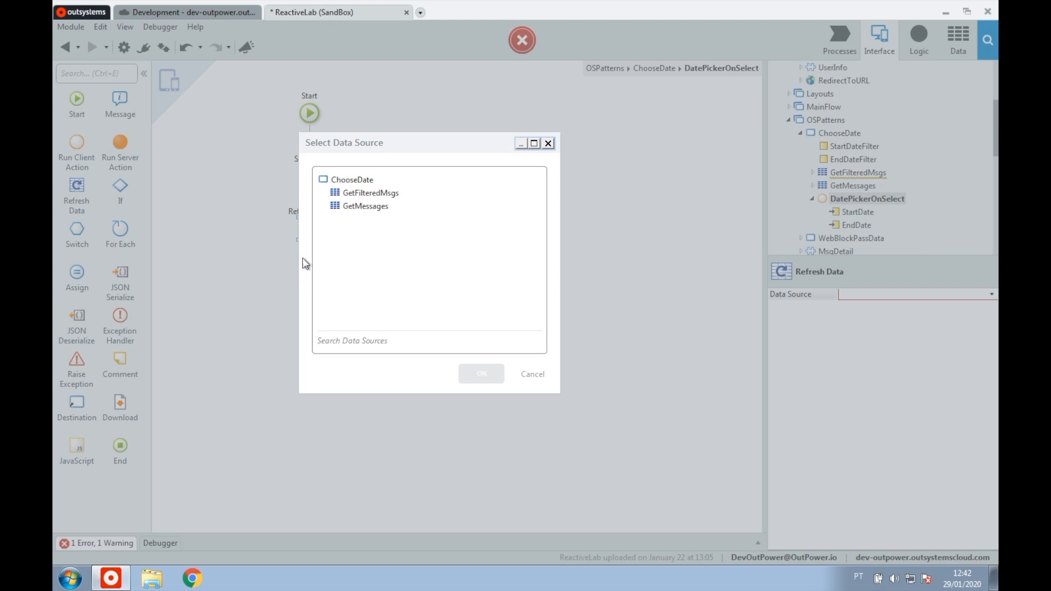
left_click(370, 193)
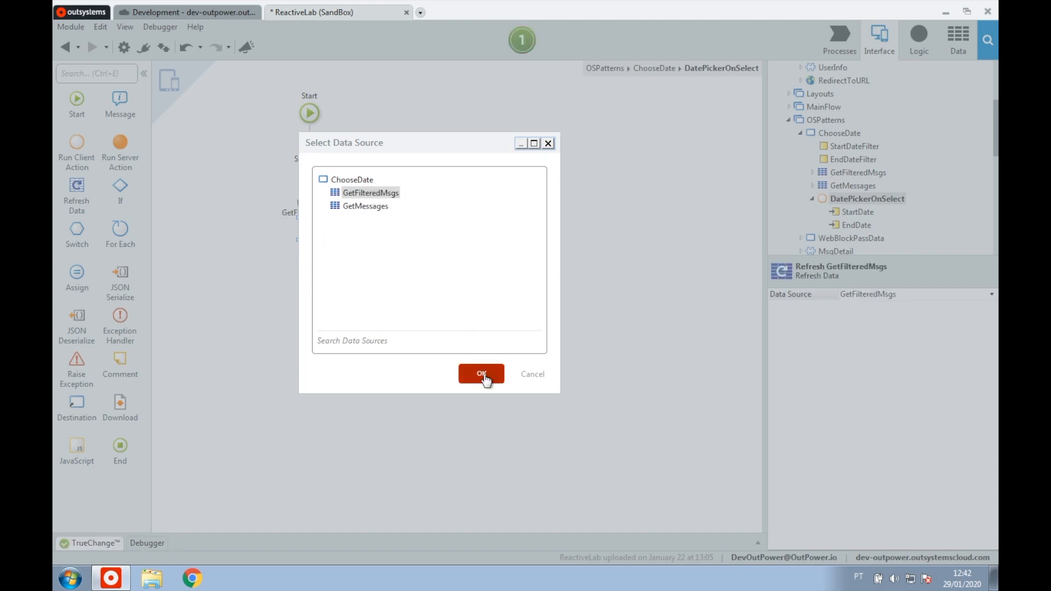
left_click(480, 374)
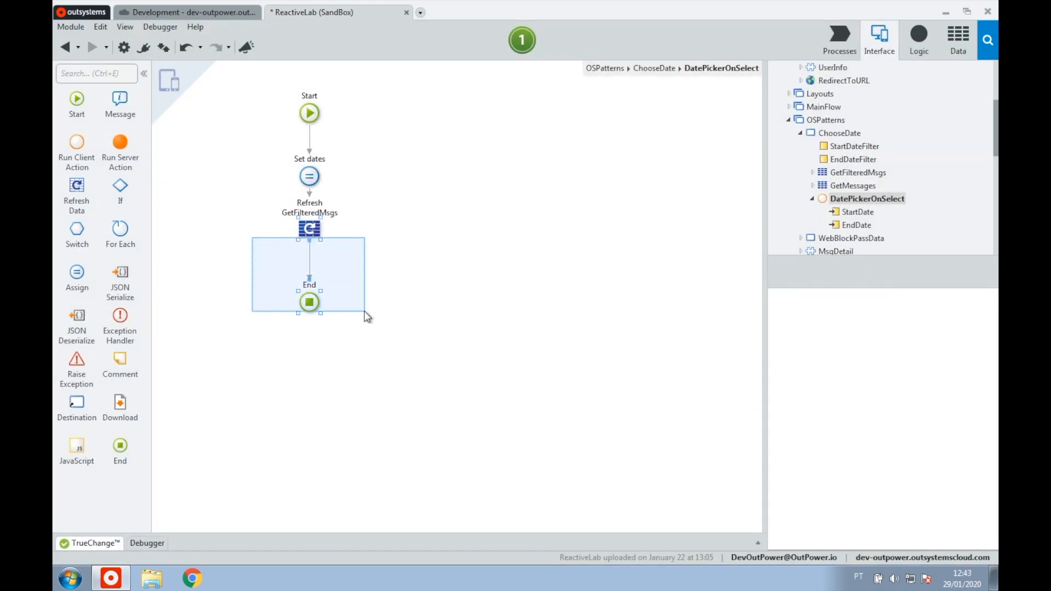
left_click(448, 199)
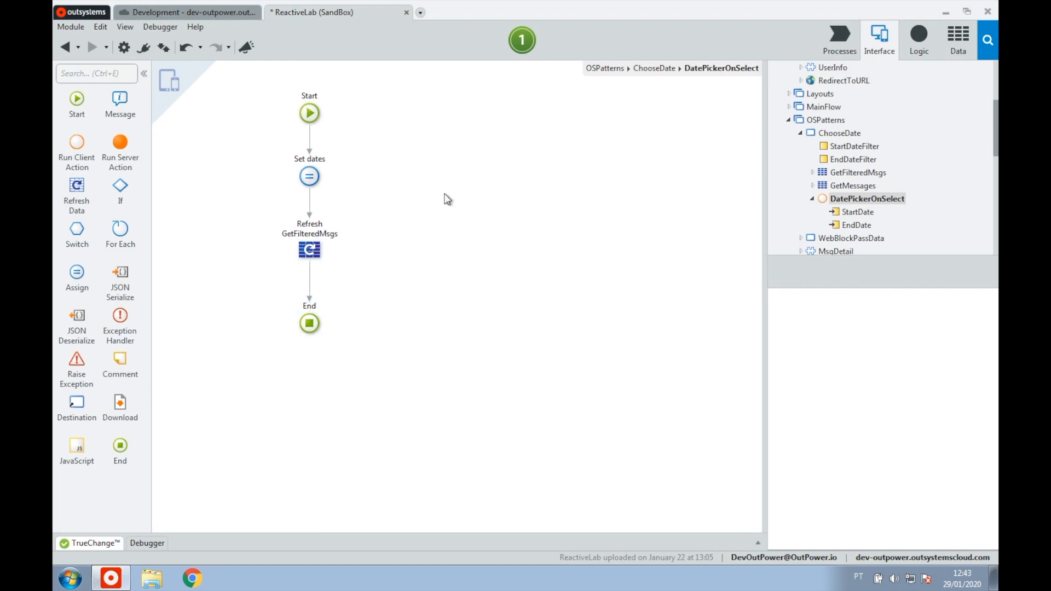
left_click(867, 198)
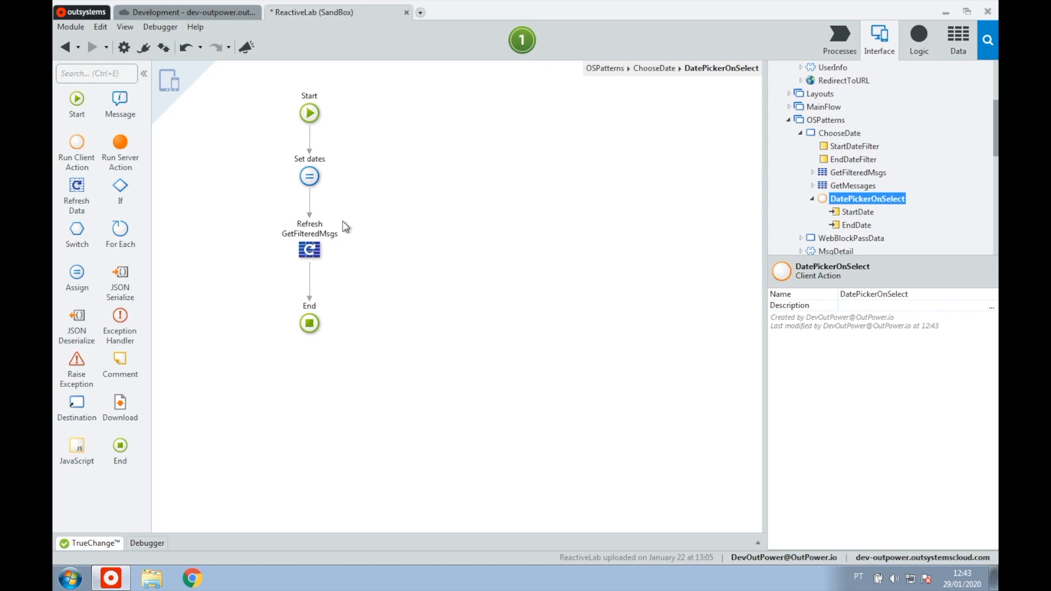
Step: Publish ReactiveLab from the ChooseDate screen and open the screen in the browser
left_click(840, 133)
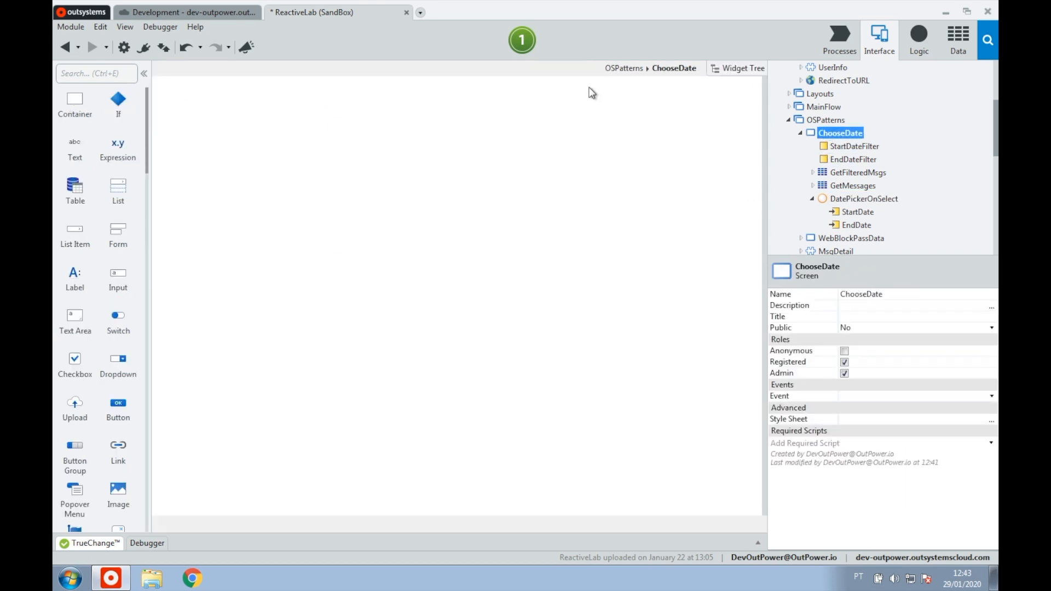
left_click(522, 40)
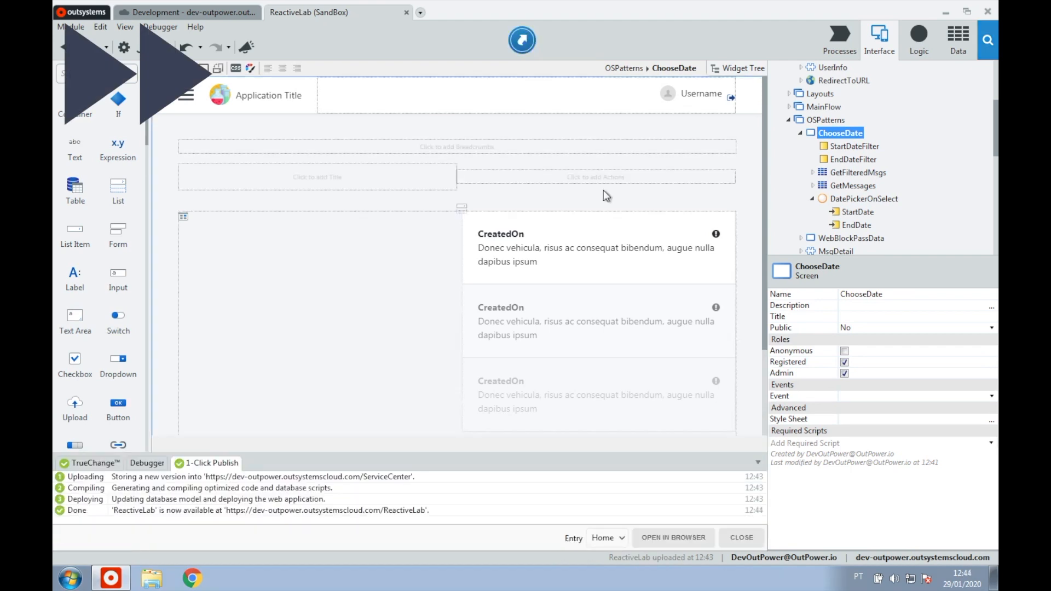
right_click(840, 132)
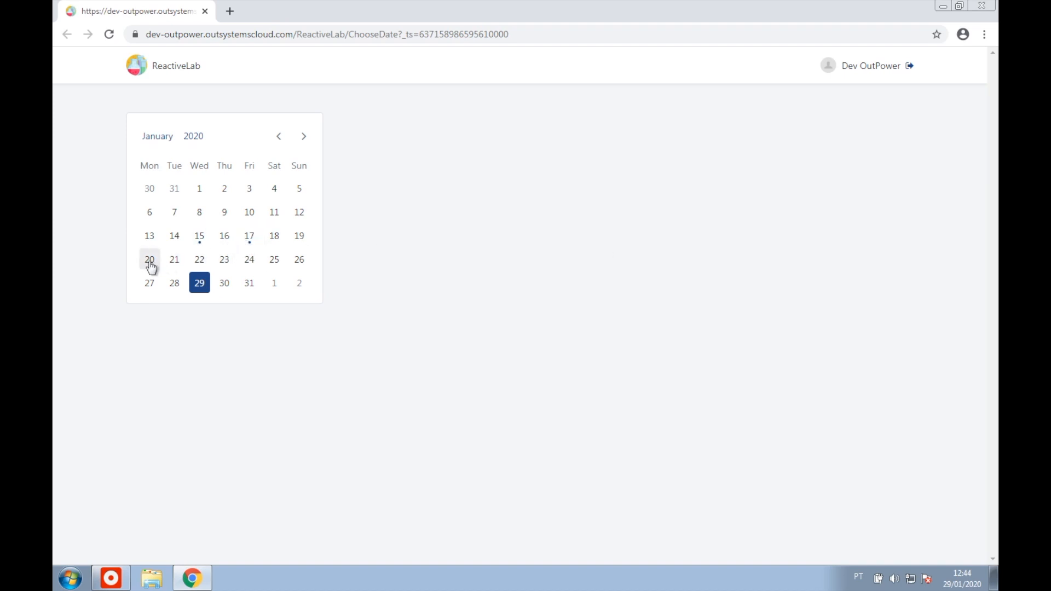
Step: Try several January date ranges, ending on 16–21 January, to check the message list filters
left_click(175, 236)
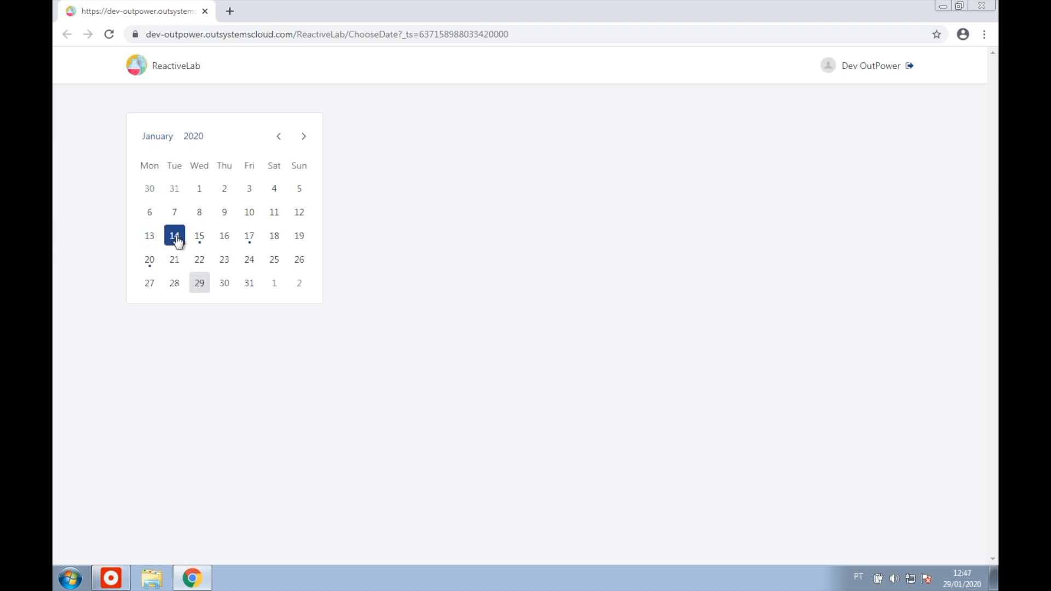
left_click(199, 236)
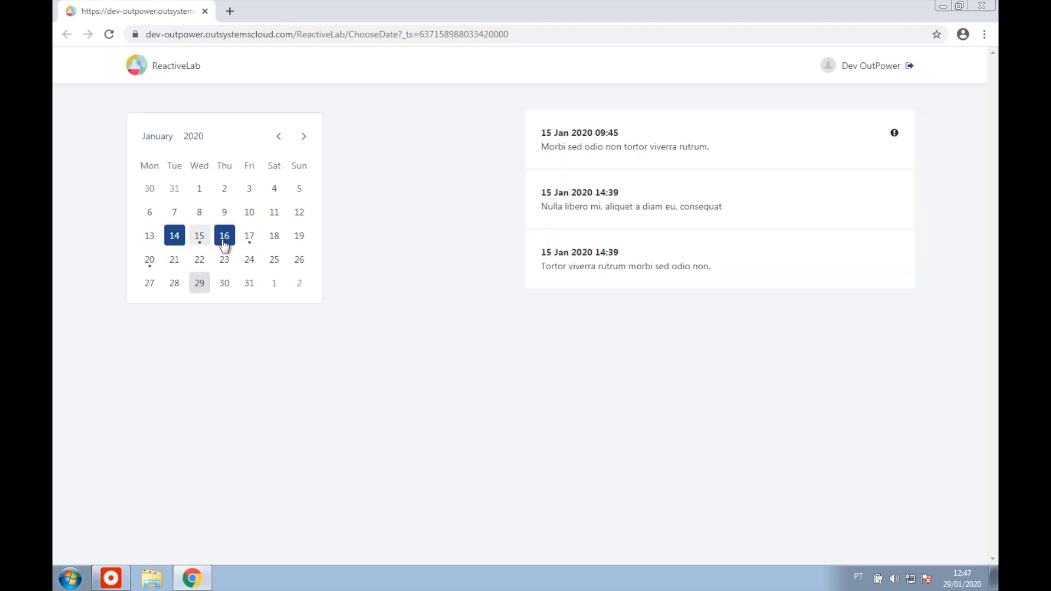
left_click(274, 236)
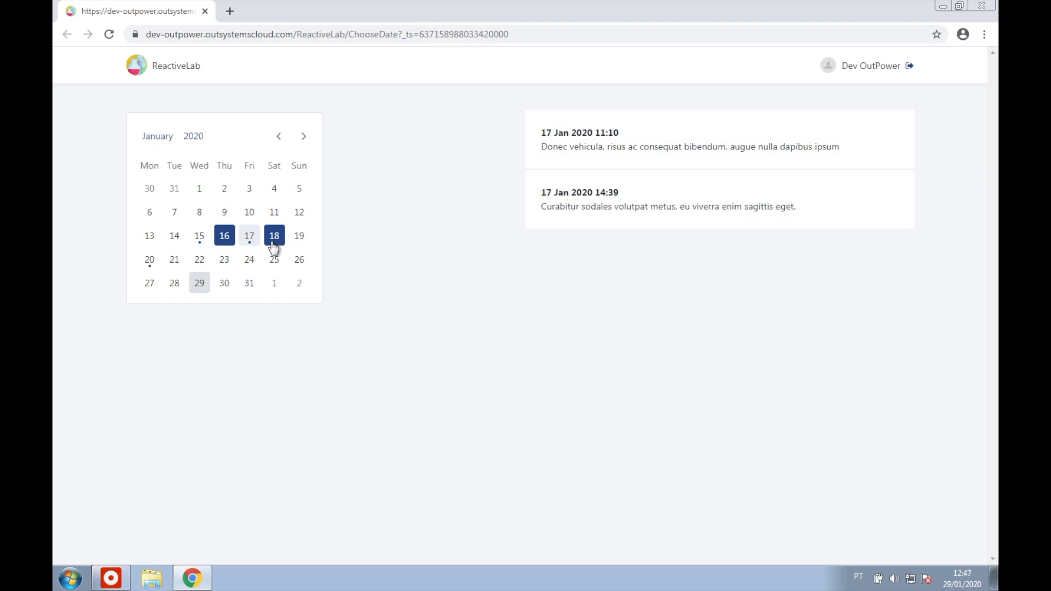
left_click(173, 260)
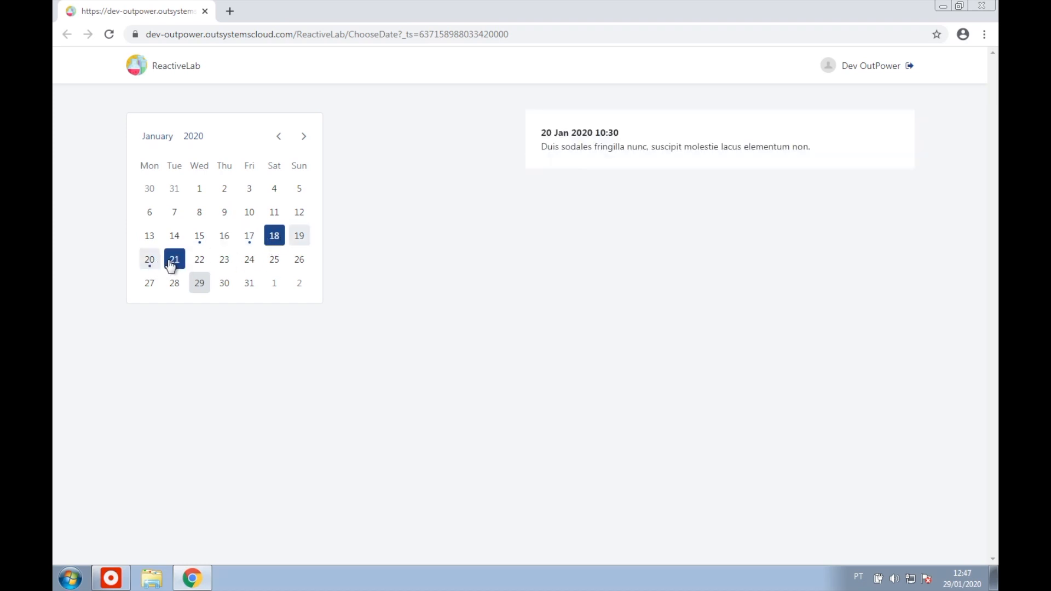
left_click(224, 236)
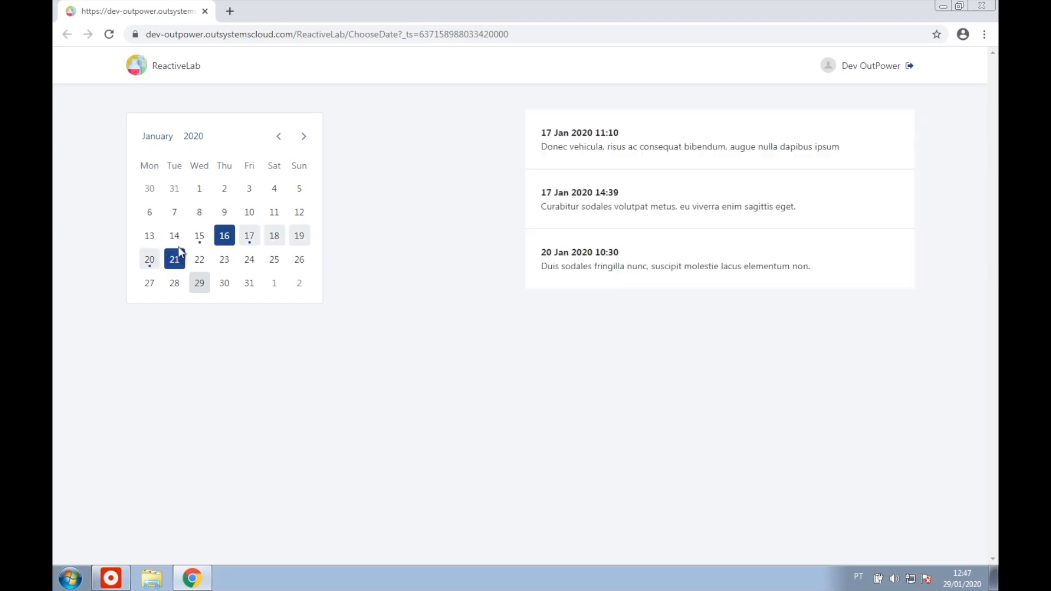